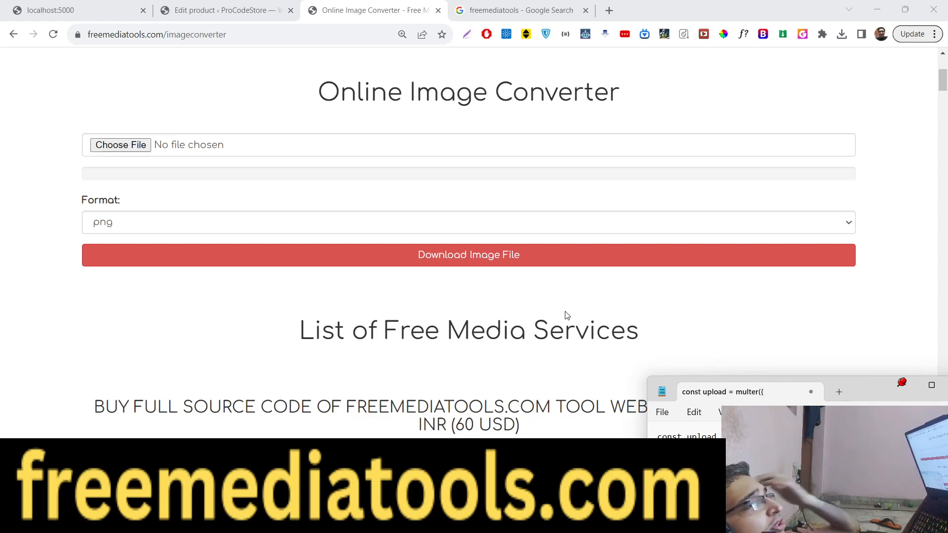
Step: Upload Screenshot_25.png, choose jpg as the output format and download the converted image
click(242, 33)
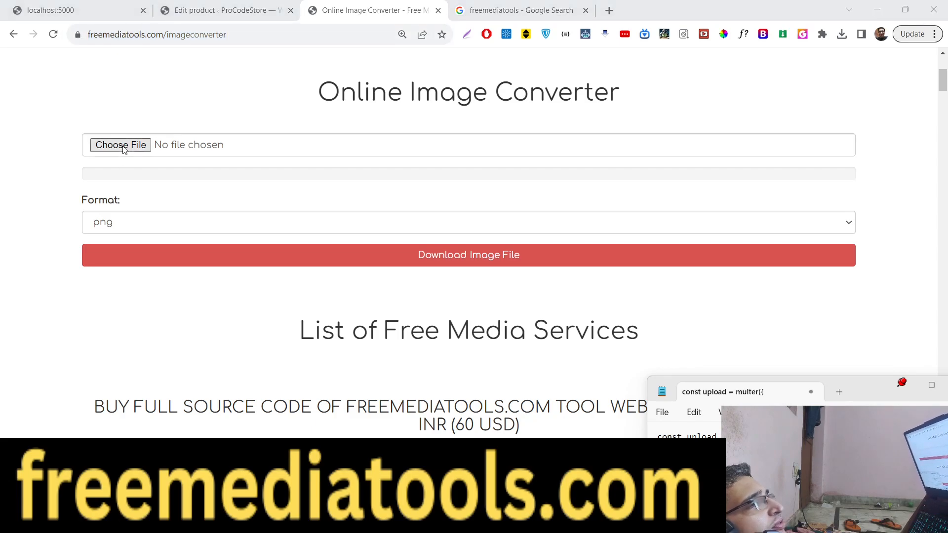
click(120, 145)
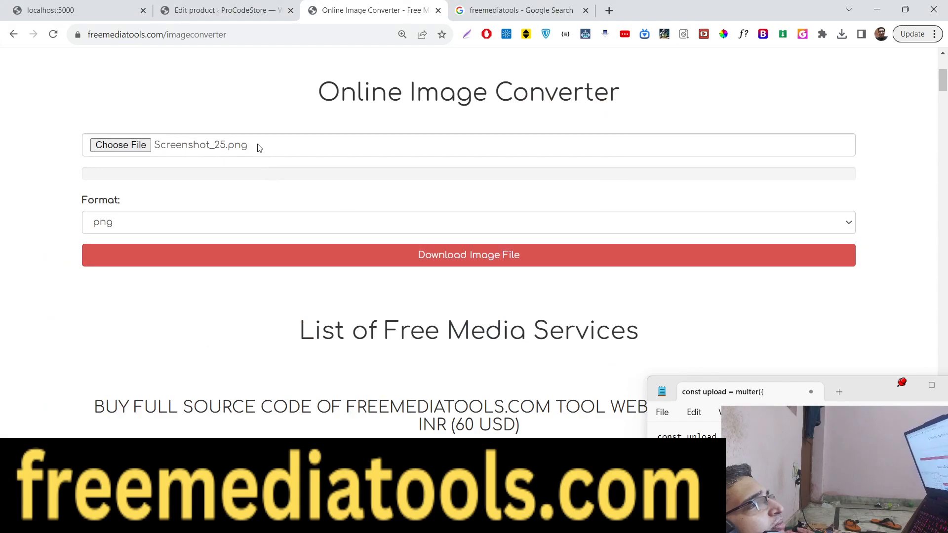
click(468, 222)
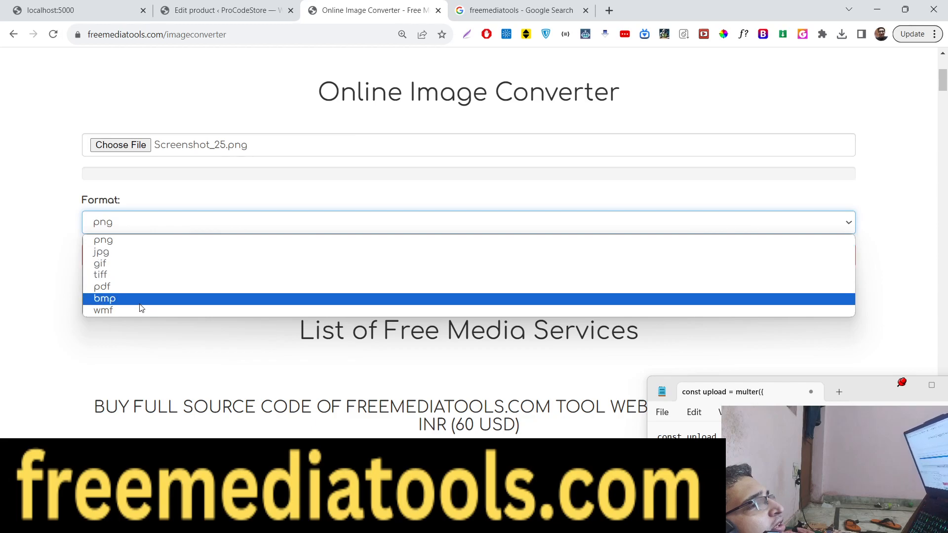
mouse_move(149, 252)
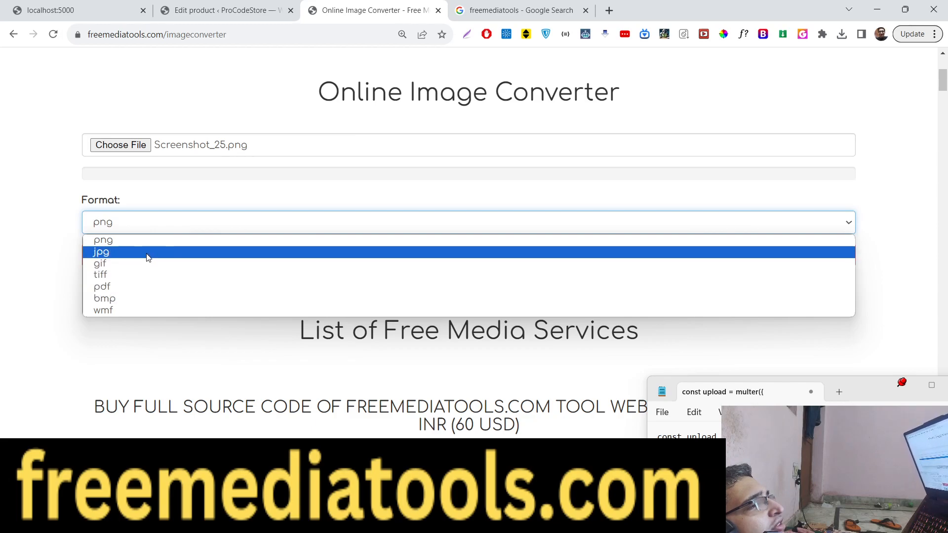
click(101, 251)
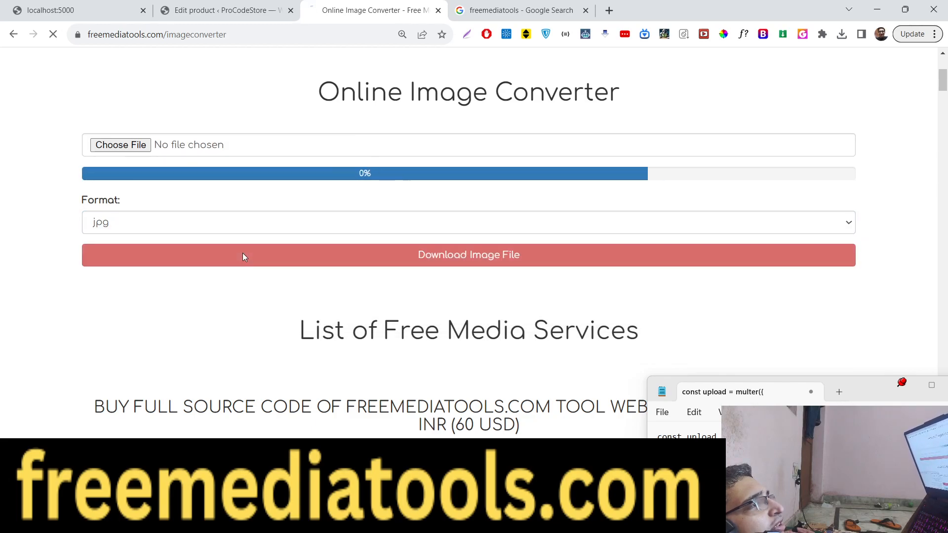
click(468, 255)
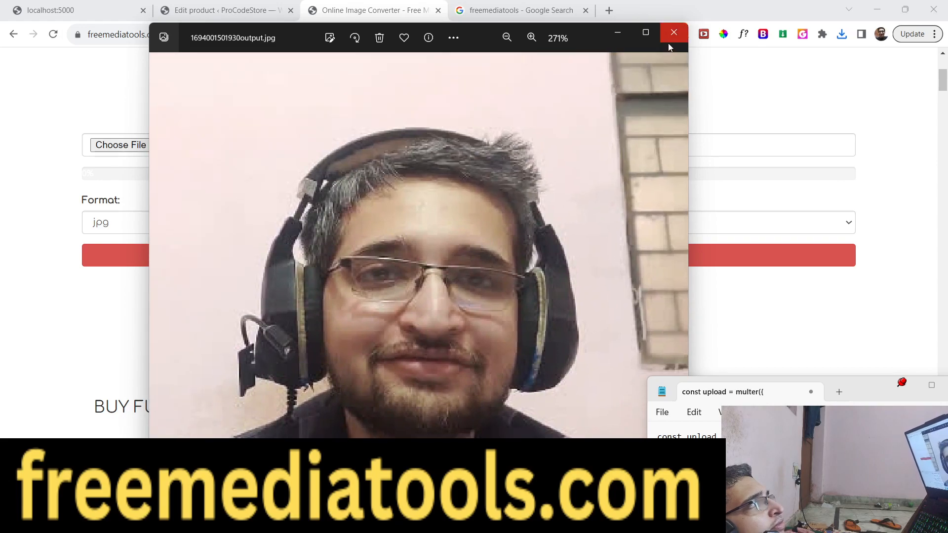
Step: Upload the jpg output from Downloads, choose png format and open the converted download
click(121, 144)
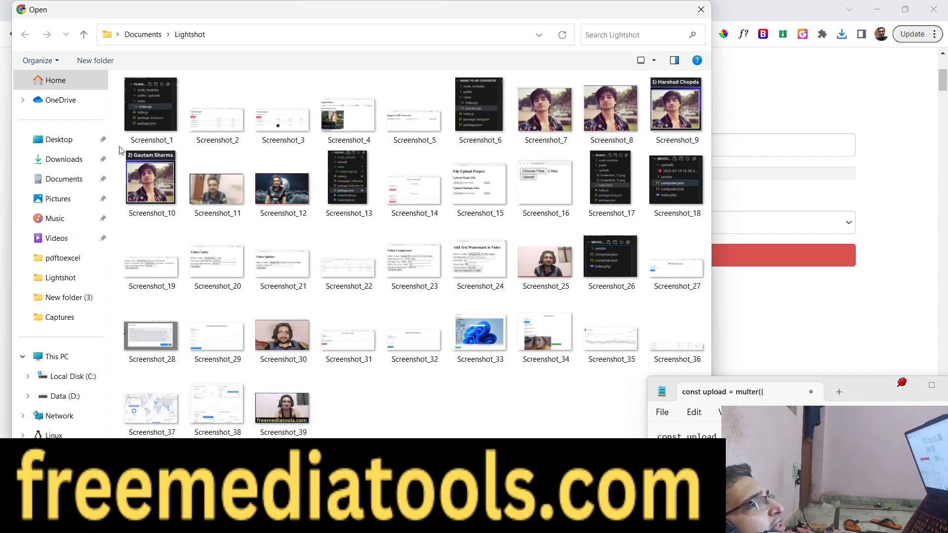
click(64, 159)
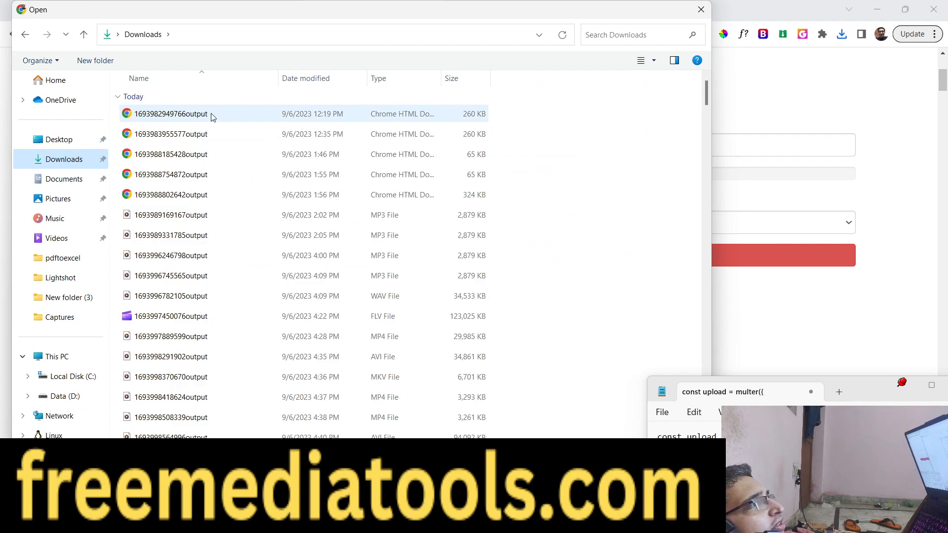
scroll(down, 3)
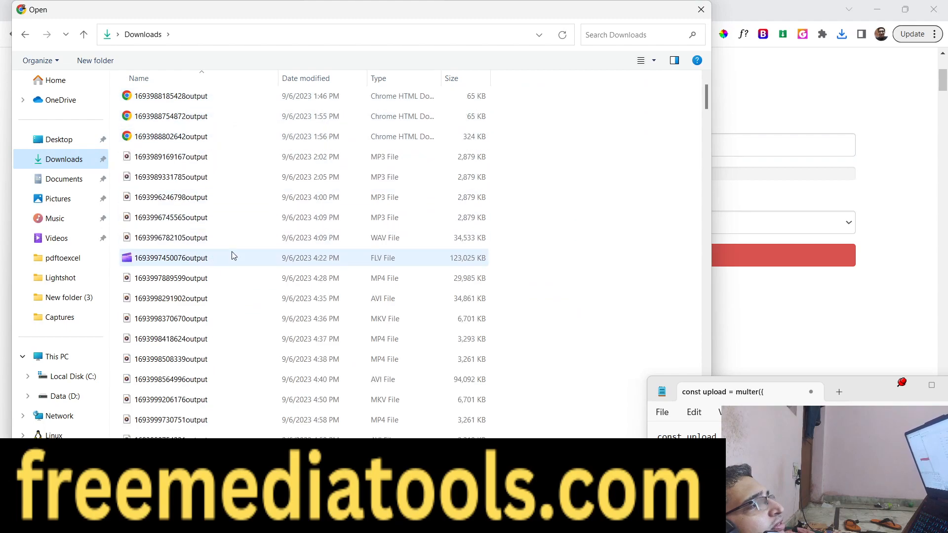
scroll(down, 3)
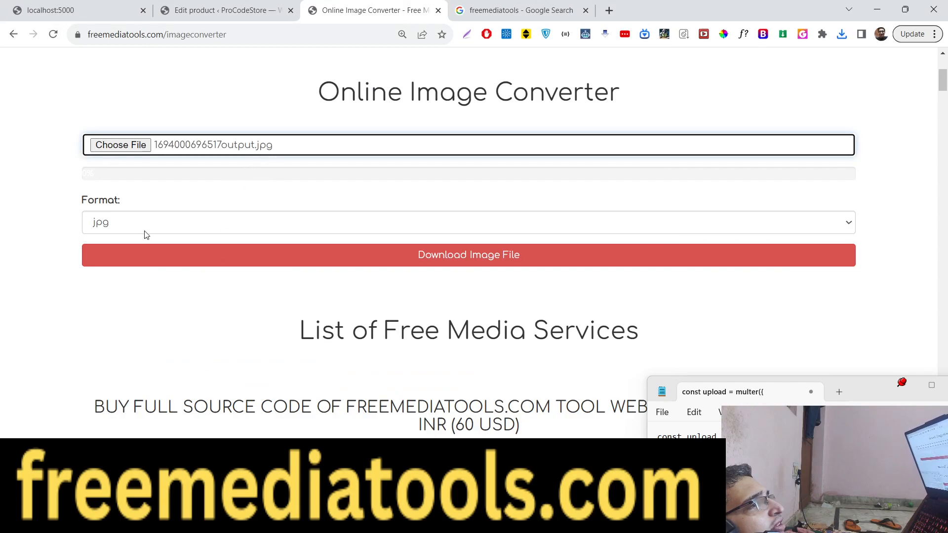
click(468, 222)
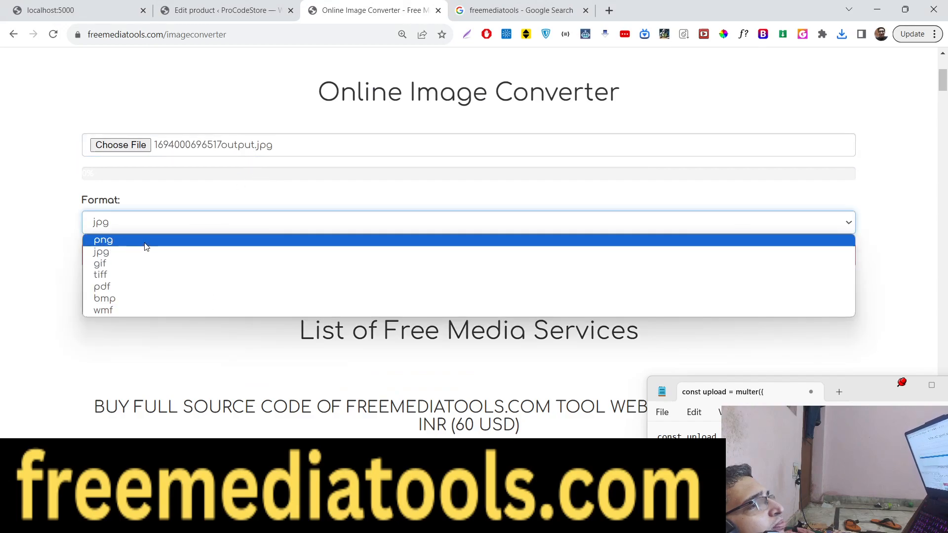
click(103, 240)
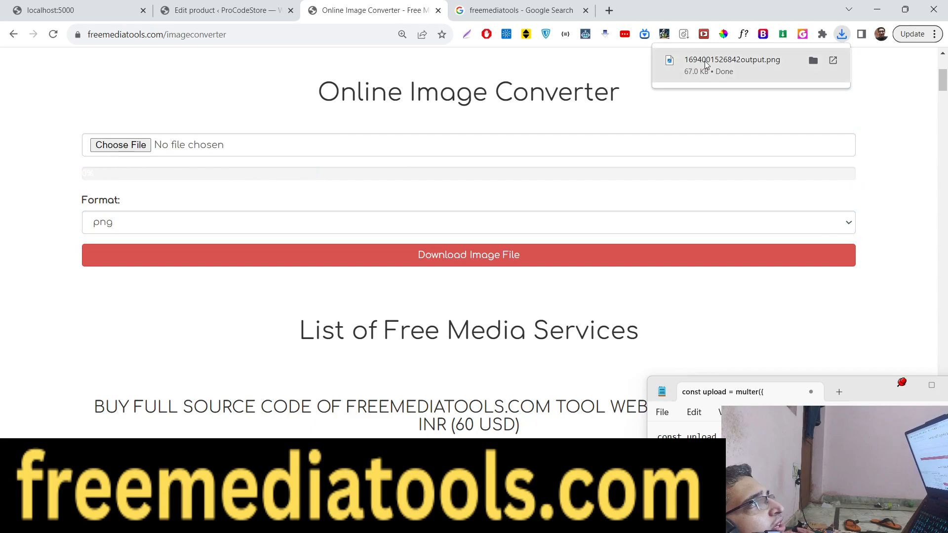
click(731, 60)
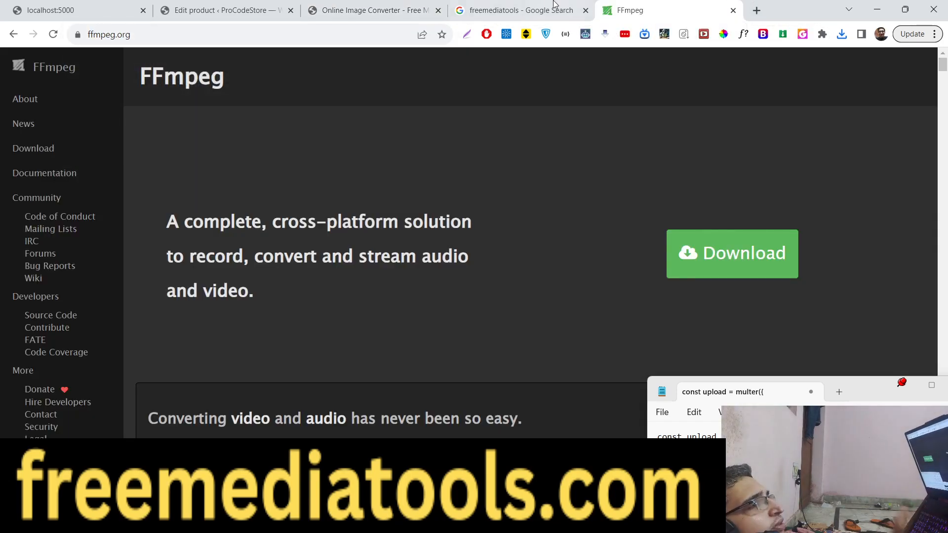
Step: Select the ffmpeg exec command in index.js for review
drag(168, 217, 254, 300)
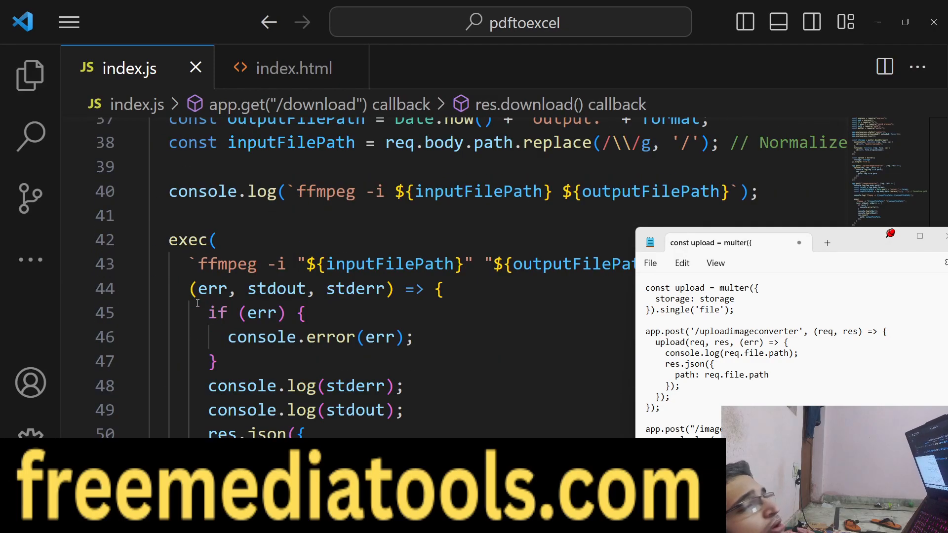
mouse_move(29, 75)
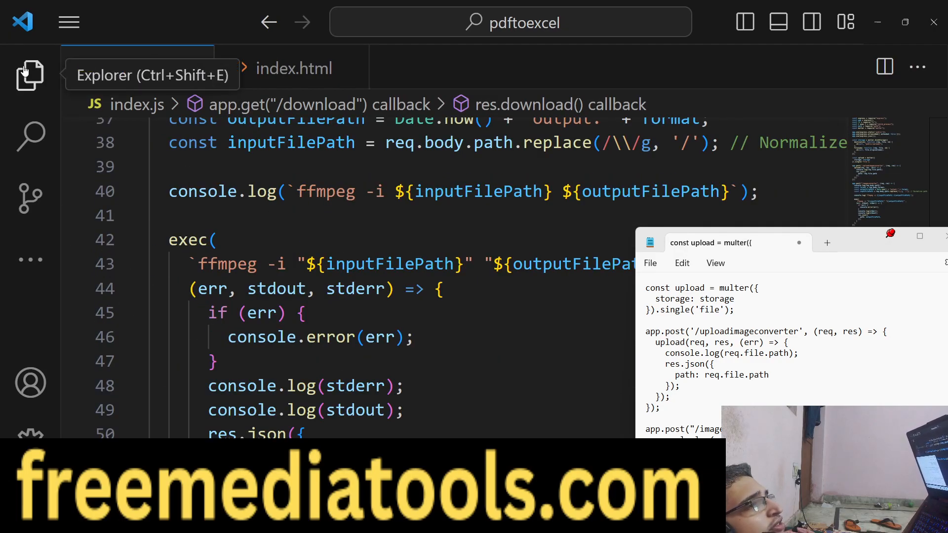
click(29, 75)
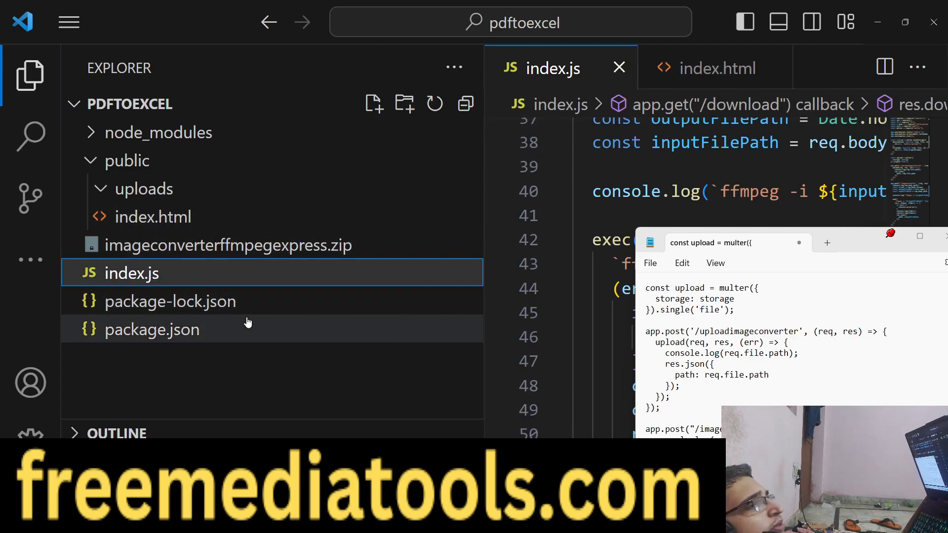
click(29, 75)
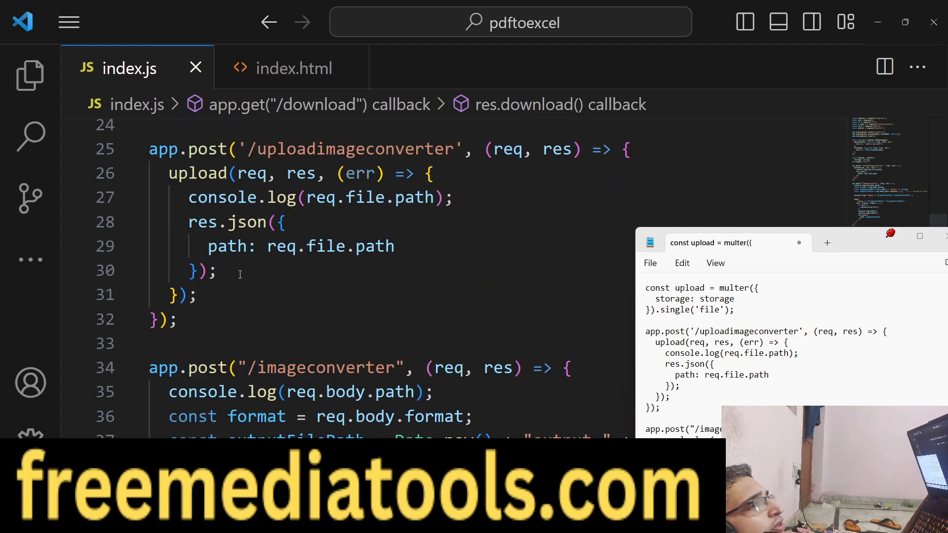
scroll(up, 3)
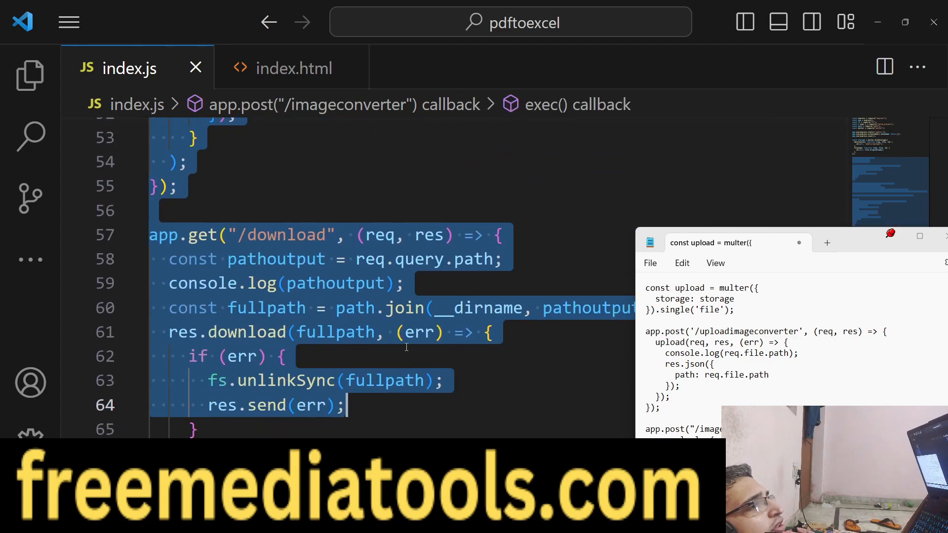
scroll(up, 3)
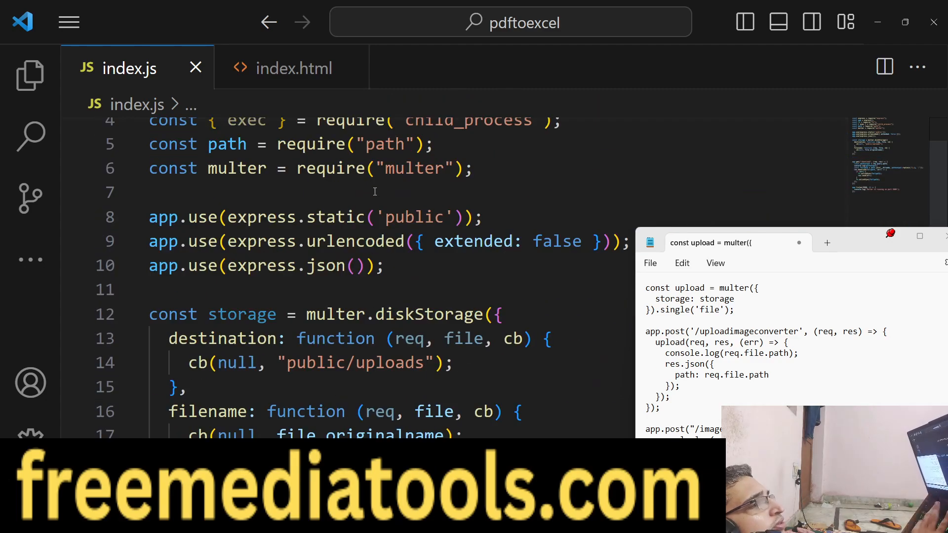
click(295, 68)
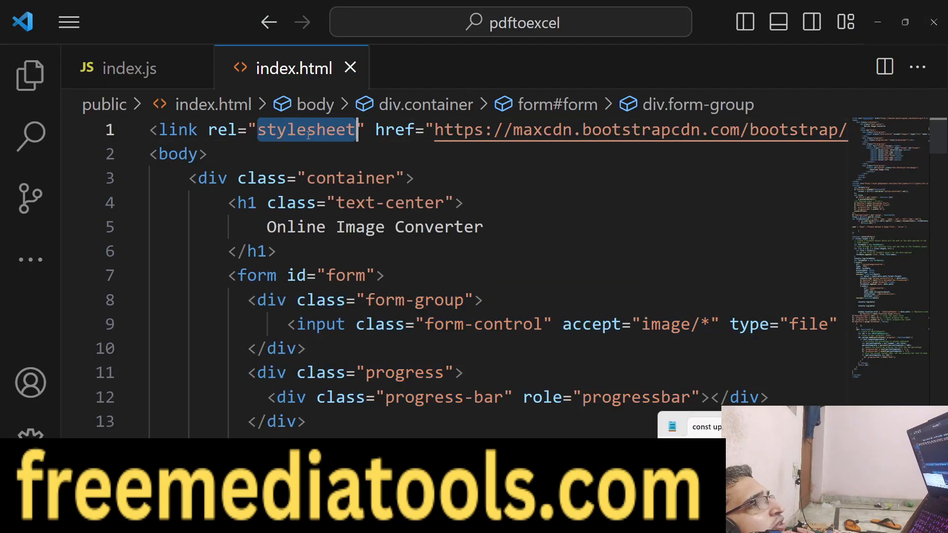
Step: Review index.html's format select options and the jQuery AJAX upload script to /uploadimageconverter
scroll(down, 3)
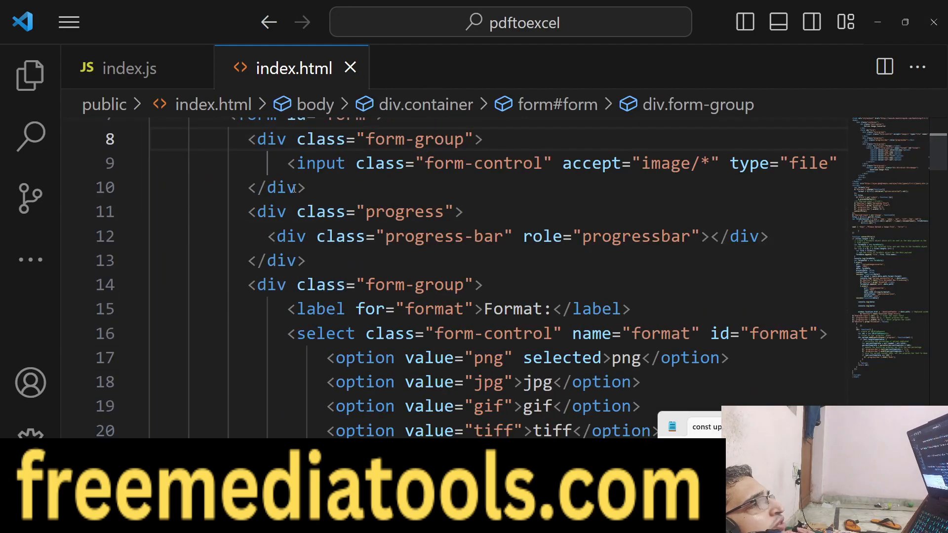
drag(248, 139, 305, 187)
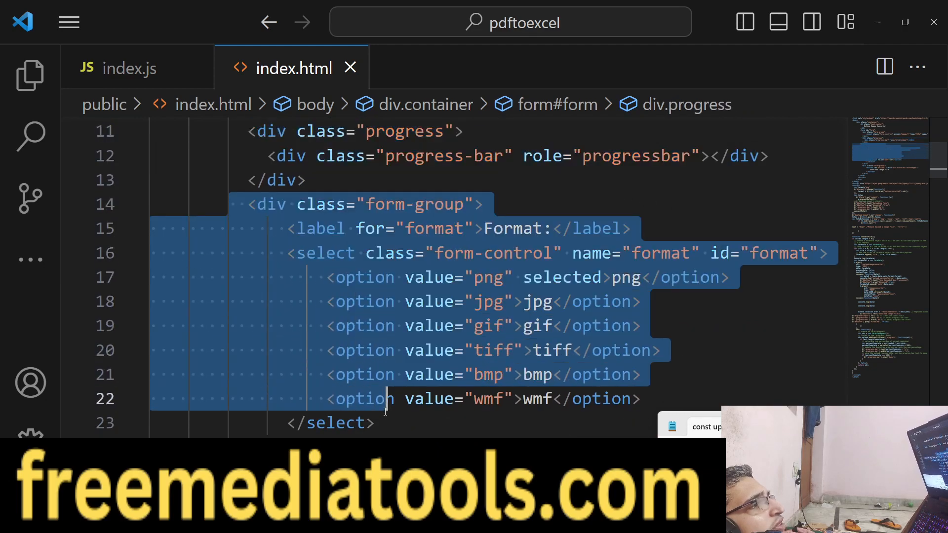
scroll(down, 3)
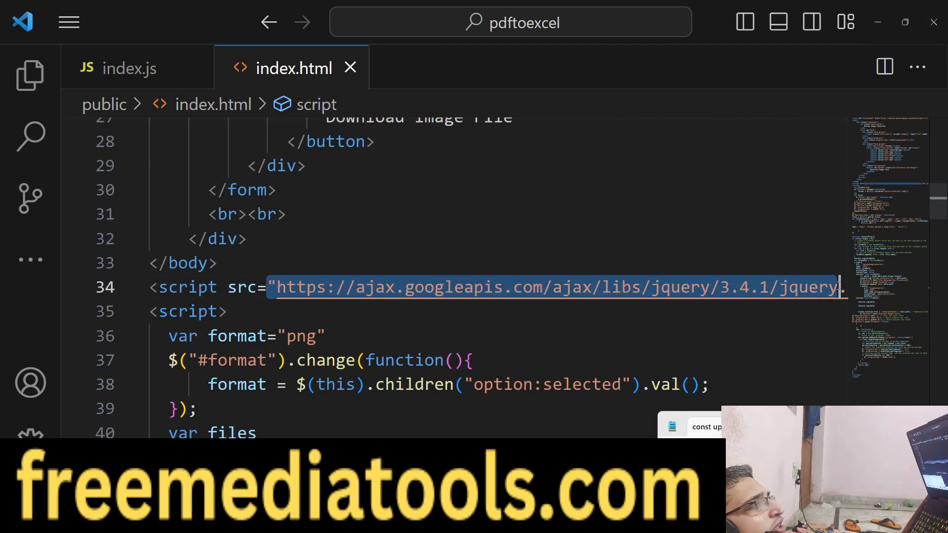
scroll(down, 3)
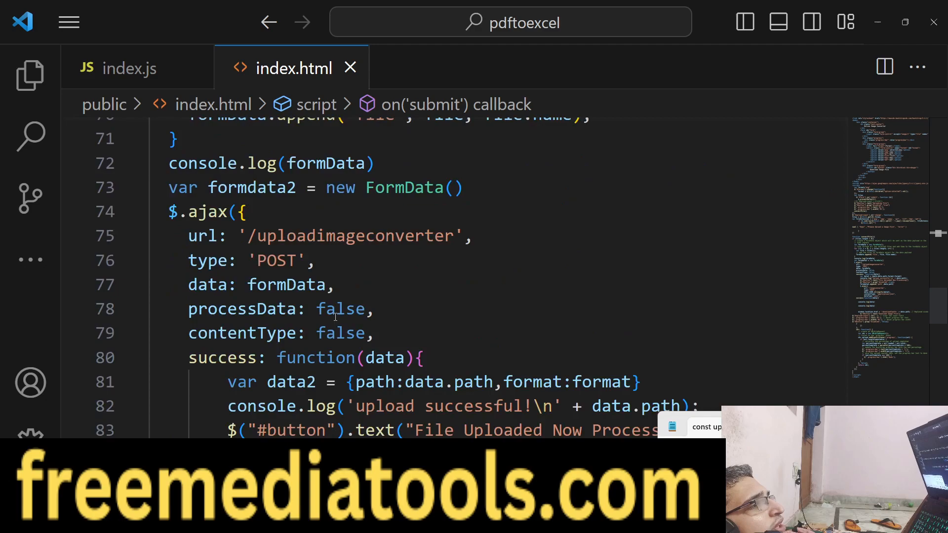
double_click(350, 236)
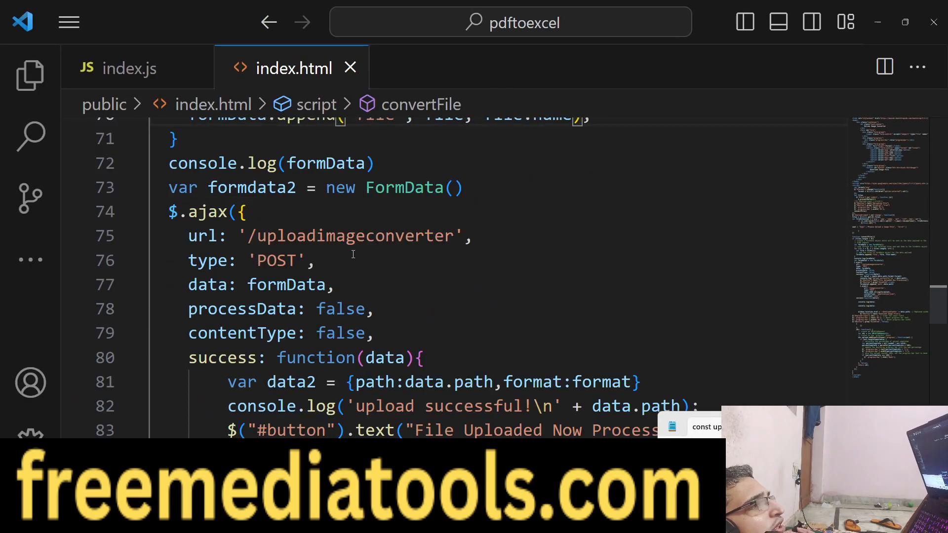
Step: Add app.post('/uploadimageconverter', (req,res) => { }) in index.js with its body starting 'upload'
click(130, 68)
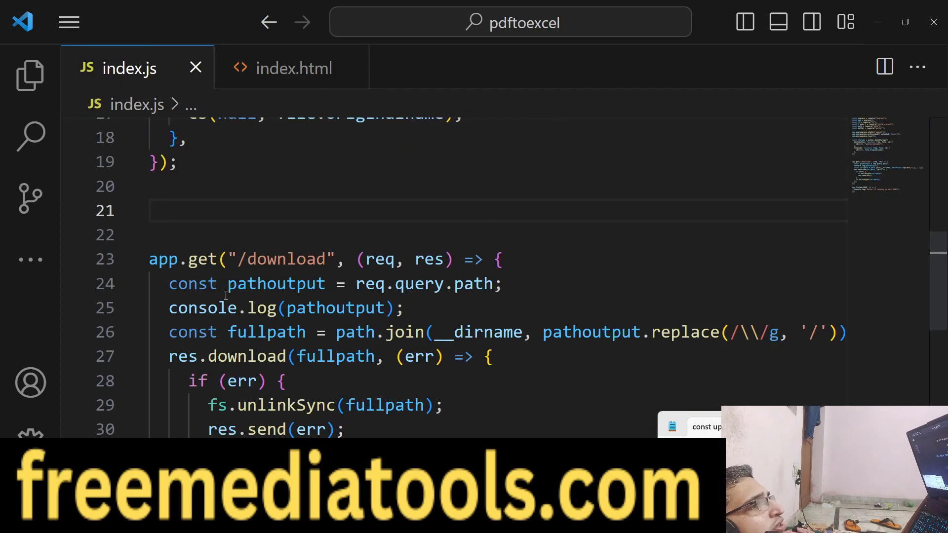
text(app.post('/uploadimageconvert)
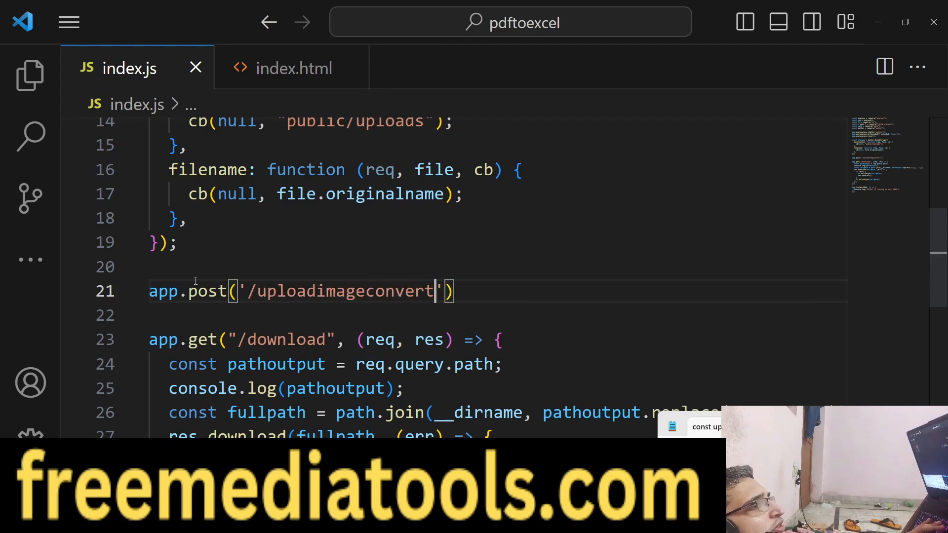
text(er',(req,res)
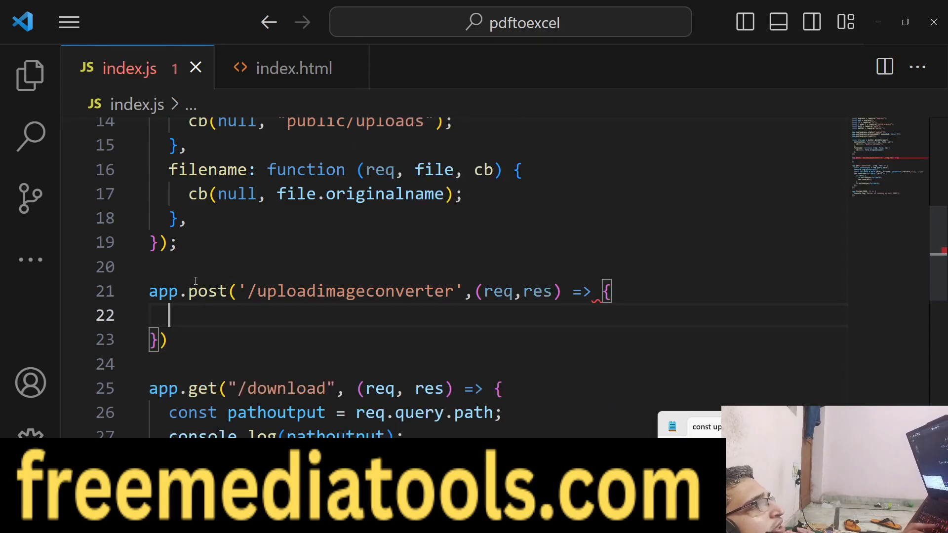
text(XMLHttpRequestUpload(r)
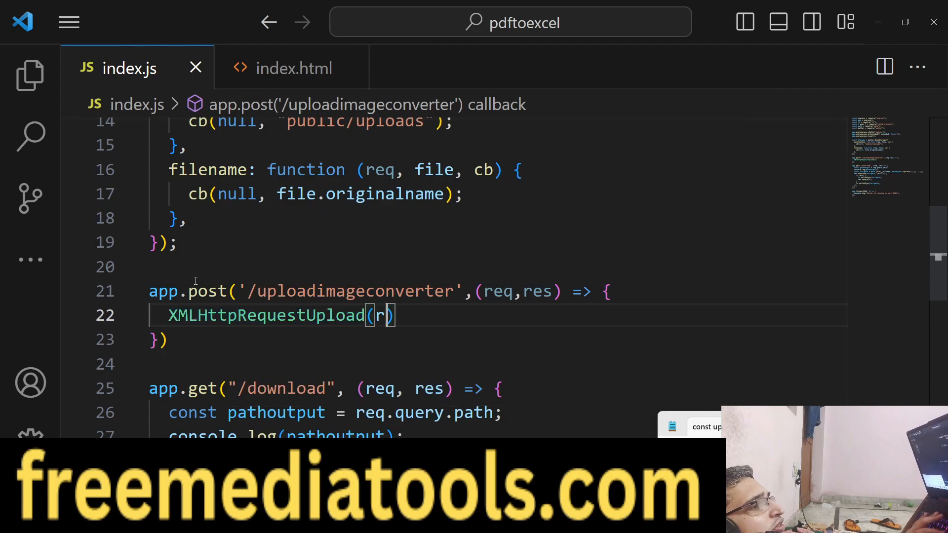
text(upload)
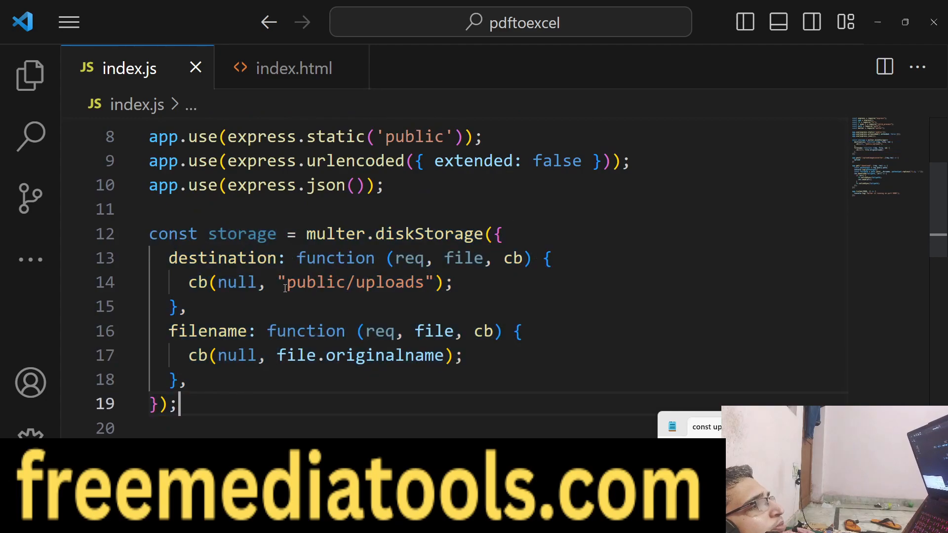
click(29, 76)
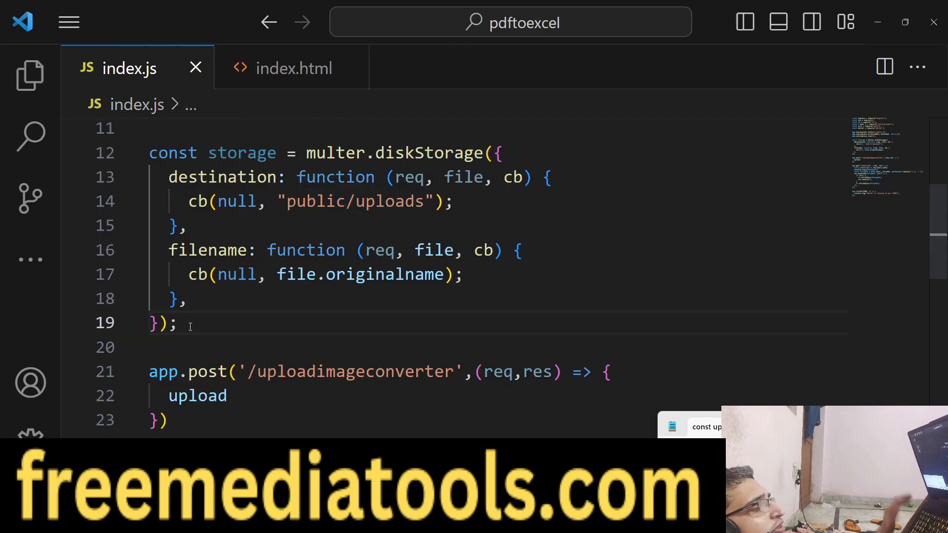
Step: Define let upload = multer({storage:storage}).single('file') after the storage config
text(let upload)
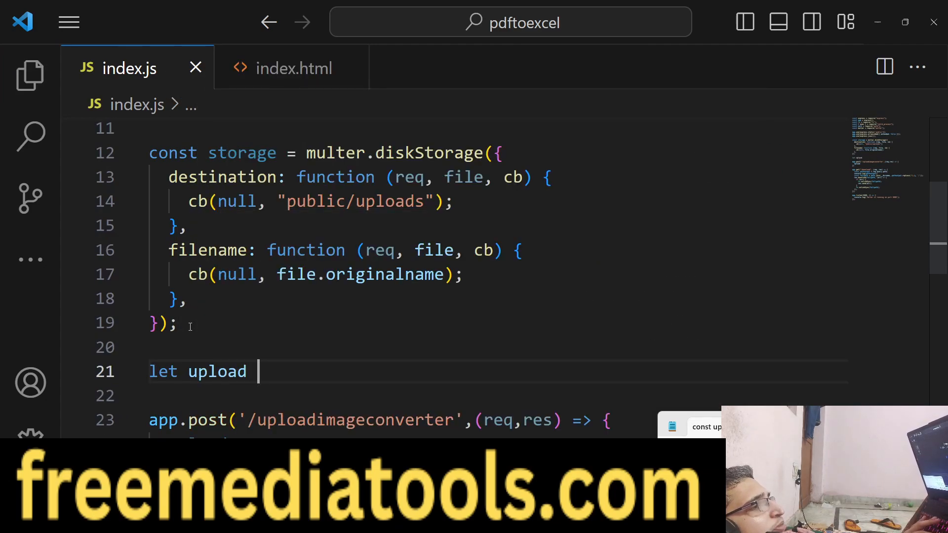
text(= multer({)
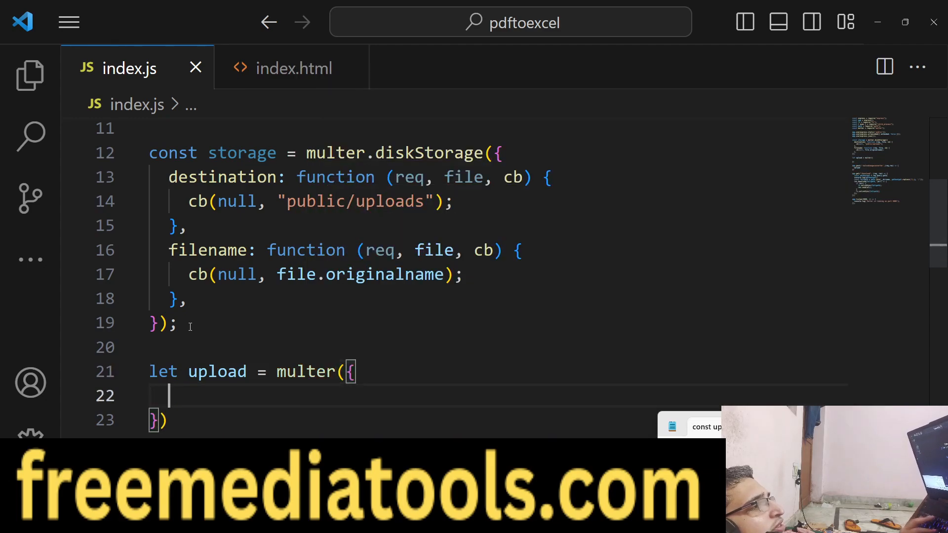
text(storage:storage)
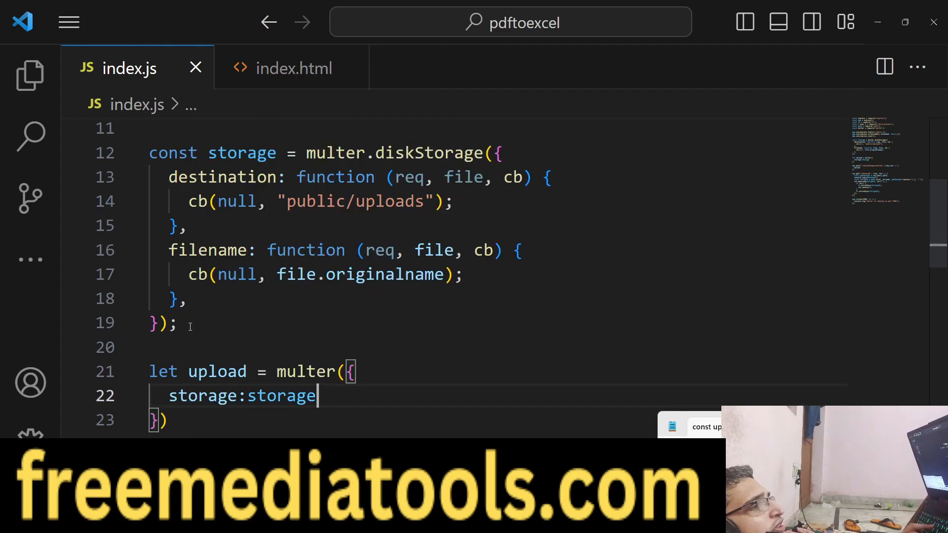
text(.single('f'))
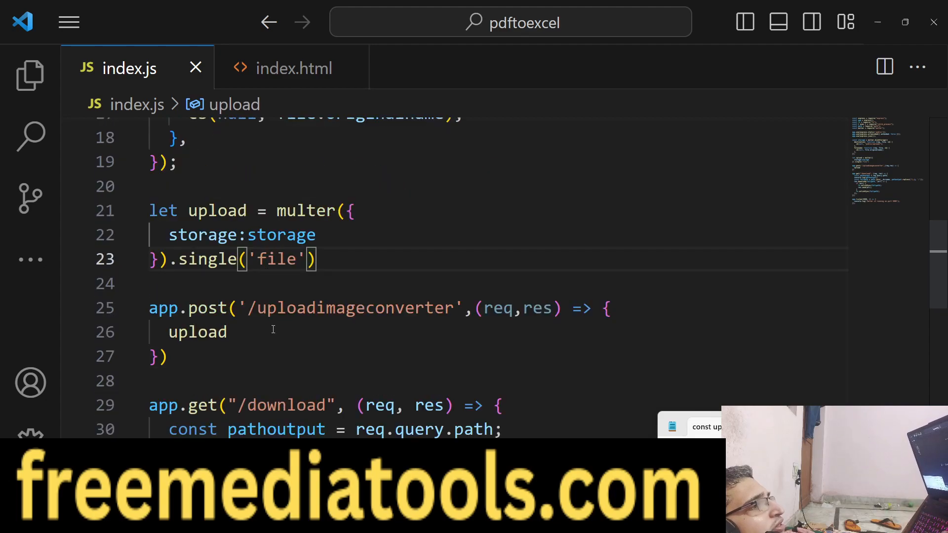
Step: Call upload(req,res,(err)=>...) in the route and respond with res.json({path: req.file.path})
text((req,res,(e)
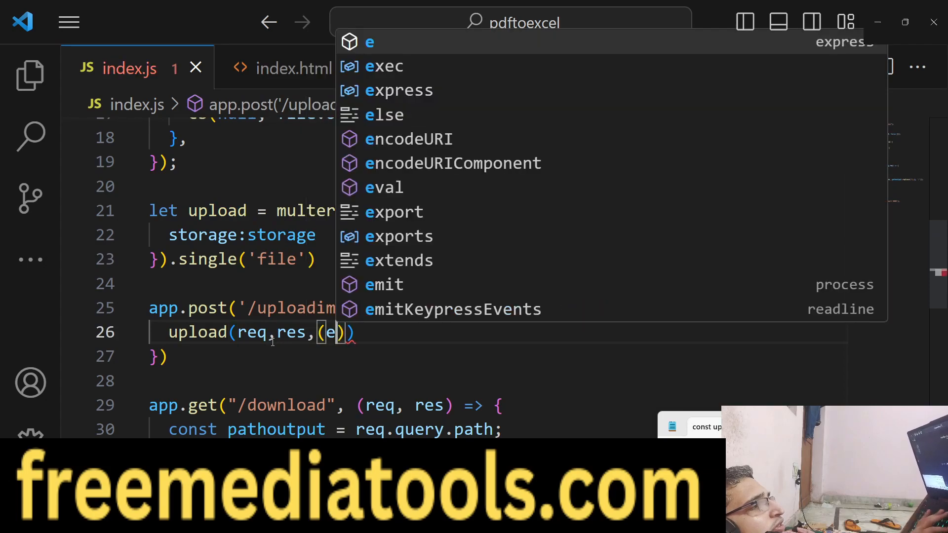
text(rr) => {)
text(res.)
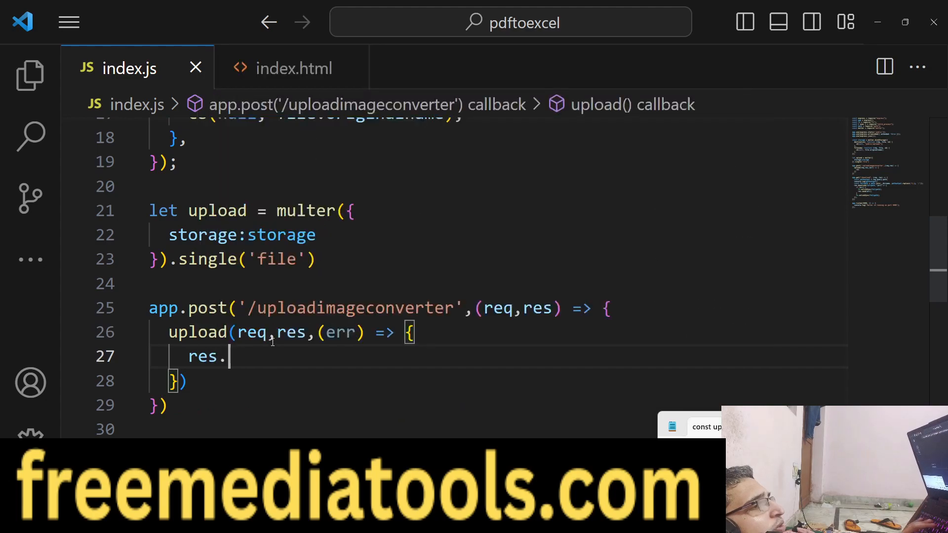
text(path:req.)
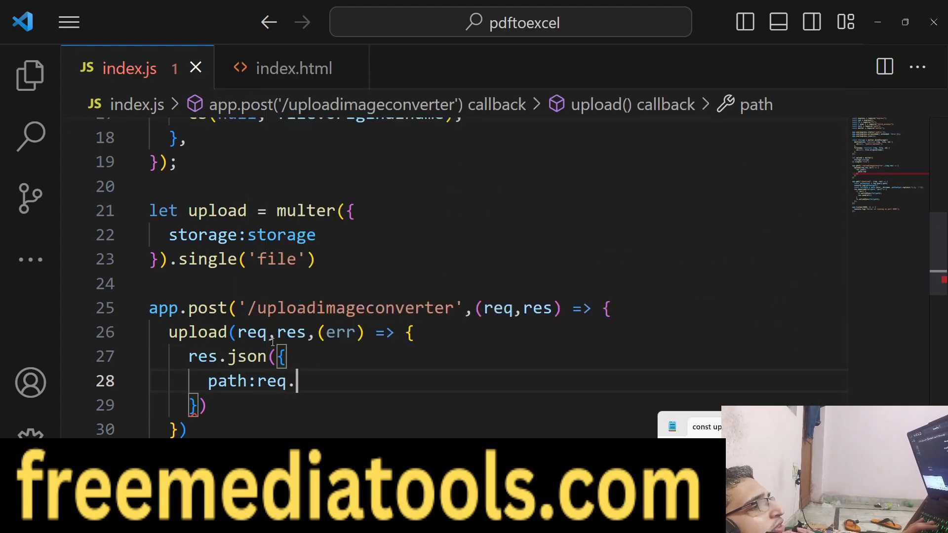
text(file.path)
text(app.post('/)
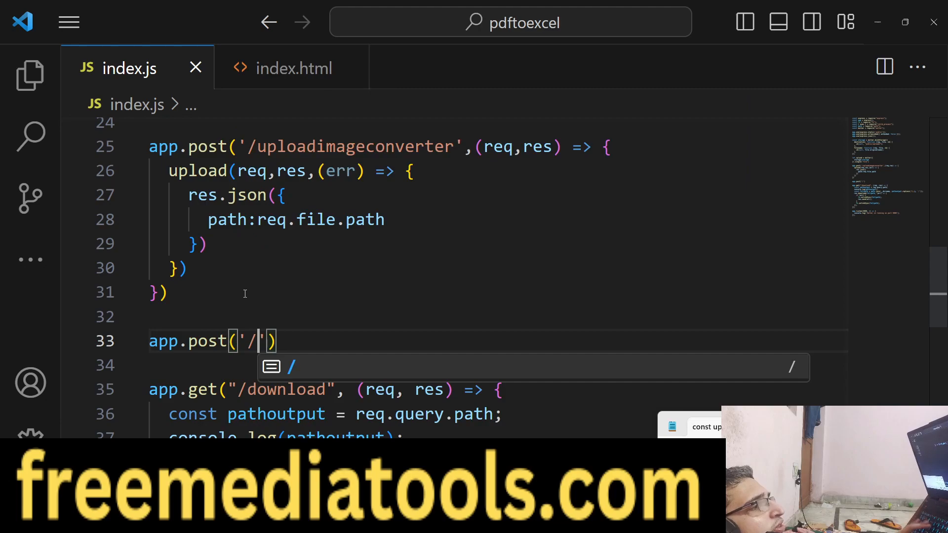
Step: Add an empty app.post('/imageconverter',(req,res) => { }) route and check the ajax URL in index.html
text(imageconverte)
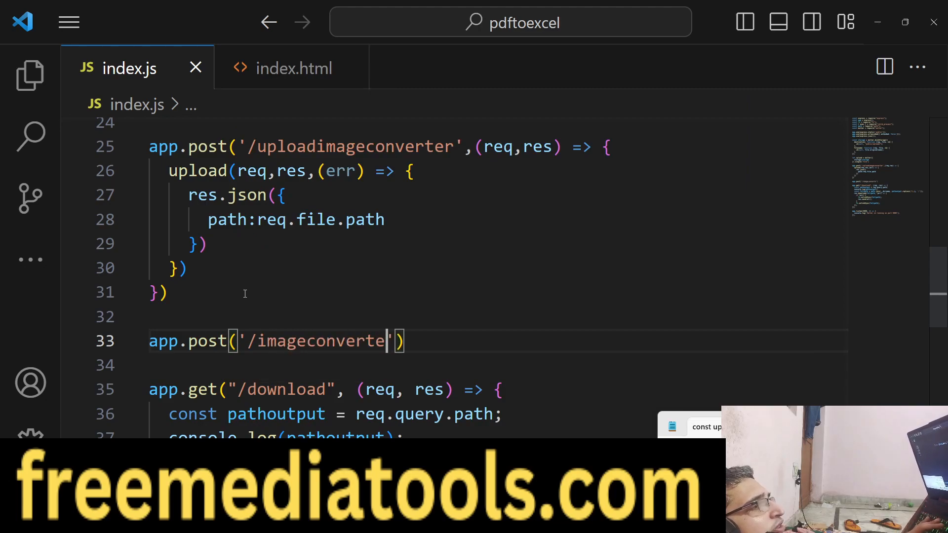
text(,(req,))
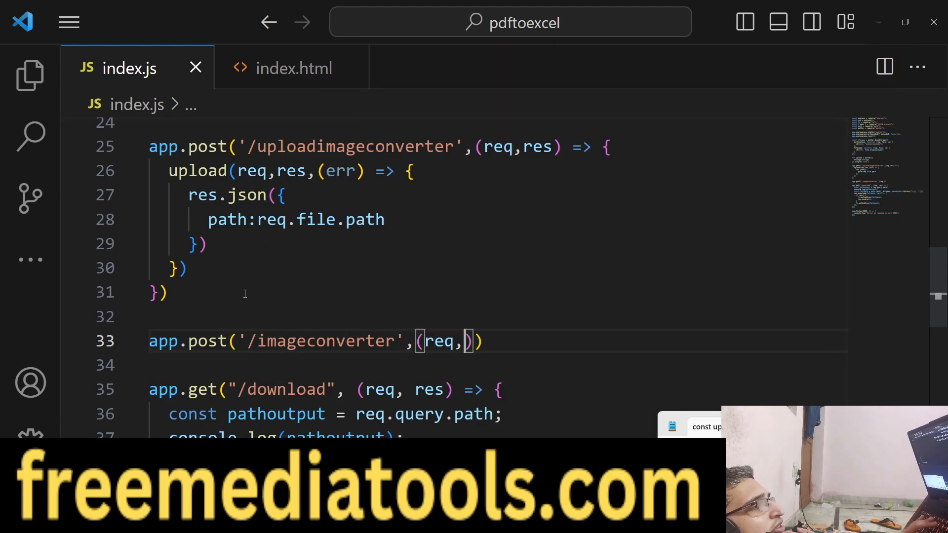
text(res) => {)
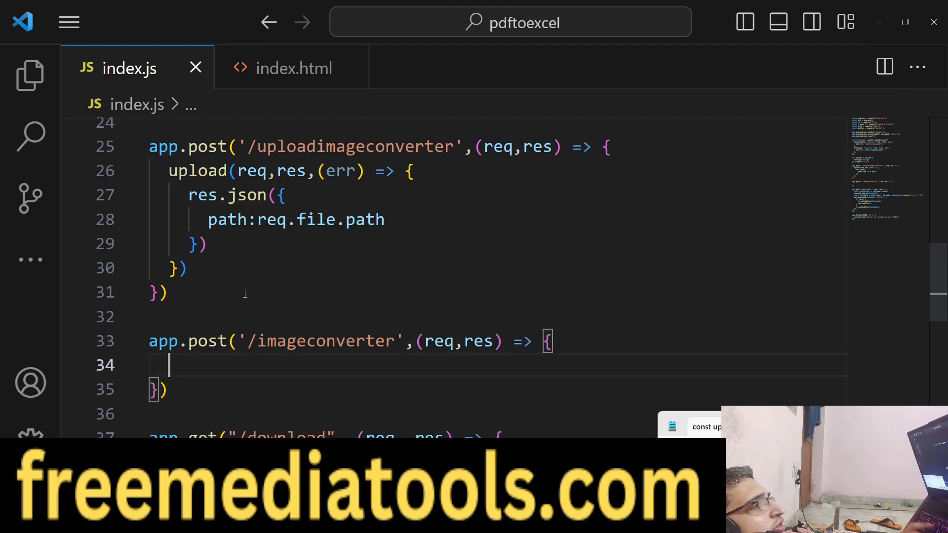
click(293, 68)
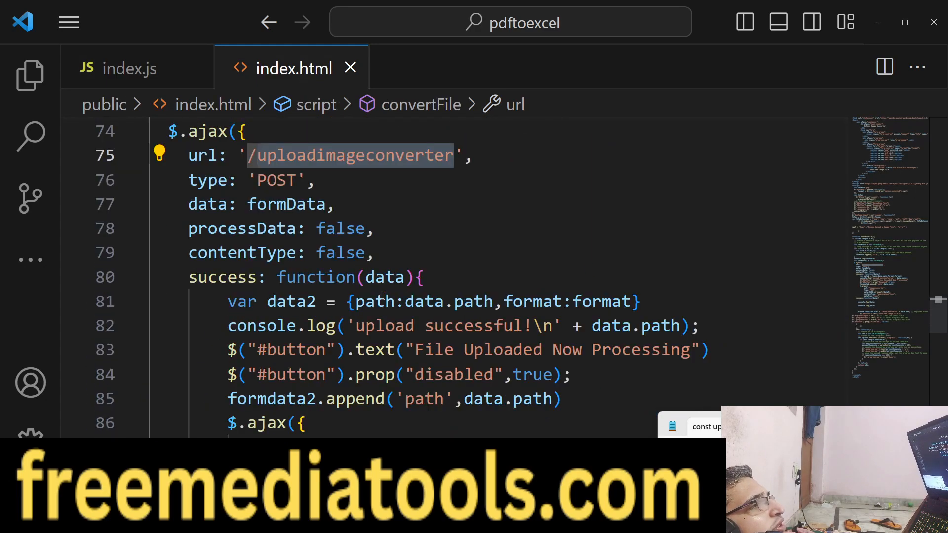
scroll(down, 3)
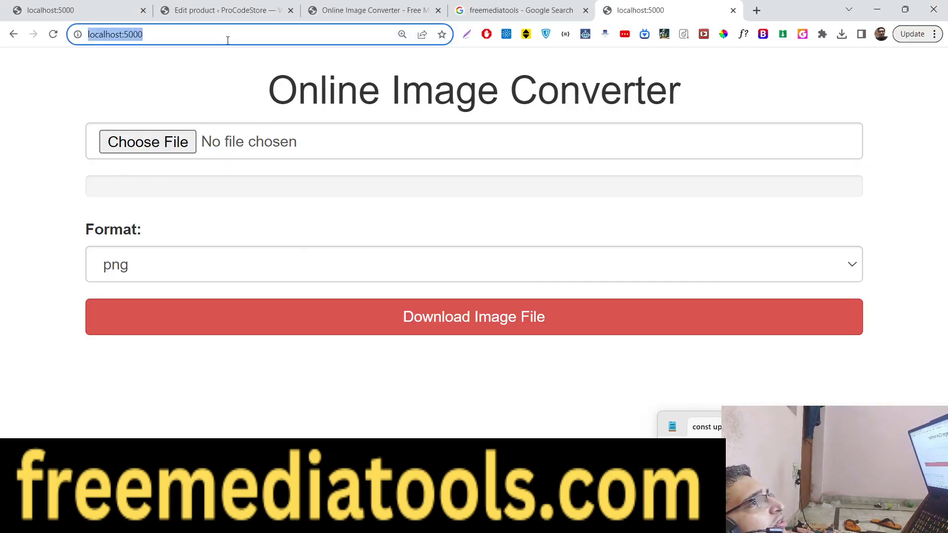
click(147, 141)
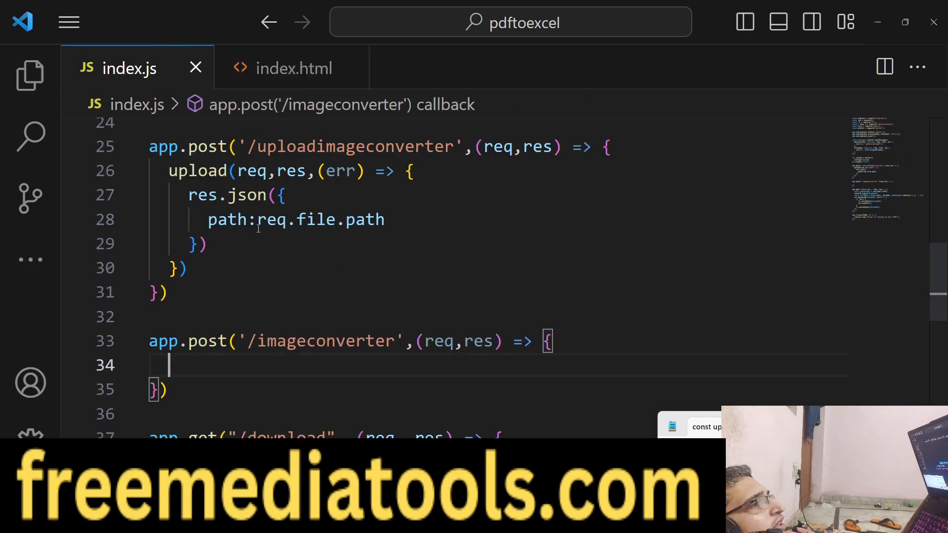
Step: Read path and format from req.body and start exec(`ffmpeg -i ${path}`) in the route
text(let)
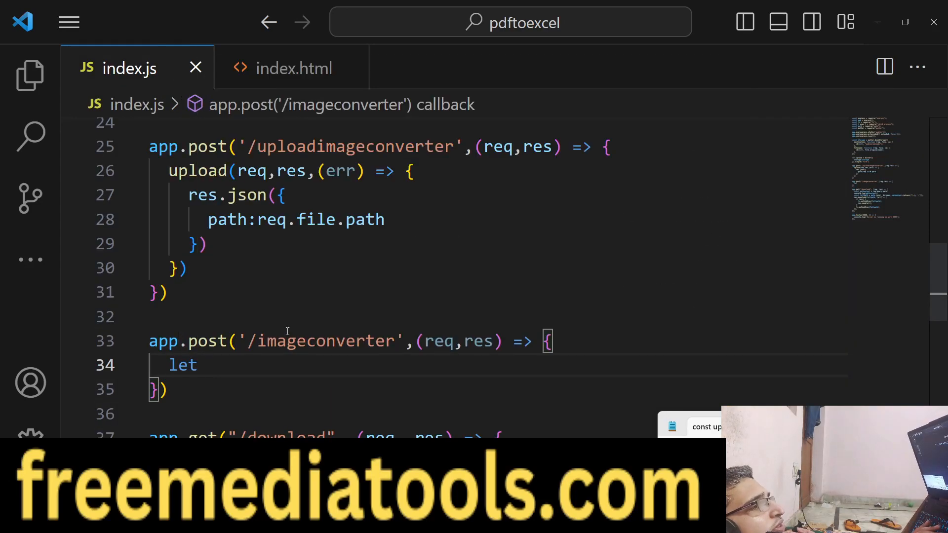
text(path = req.body.path)
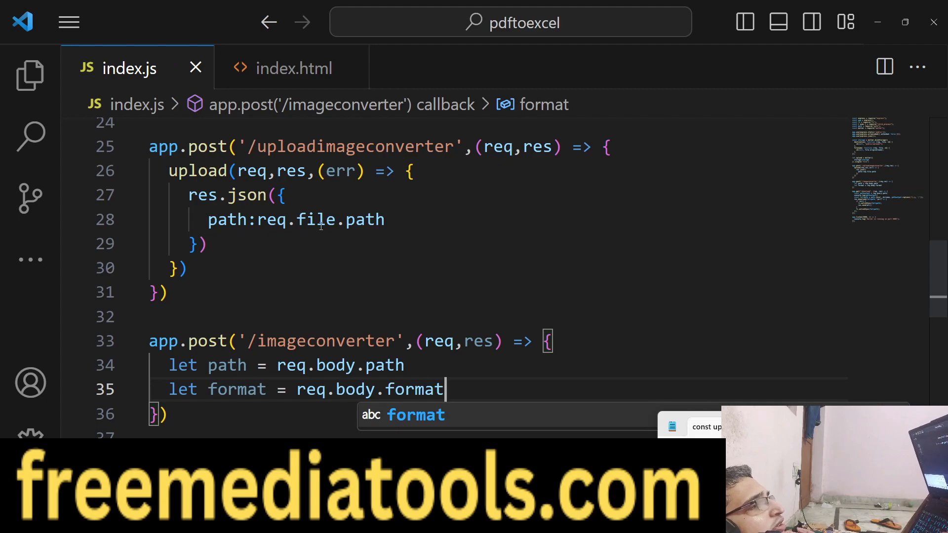
key(Enter)
text(exec(`f)
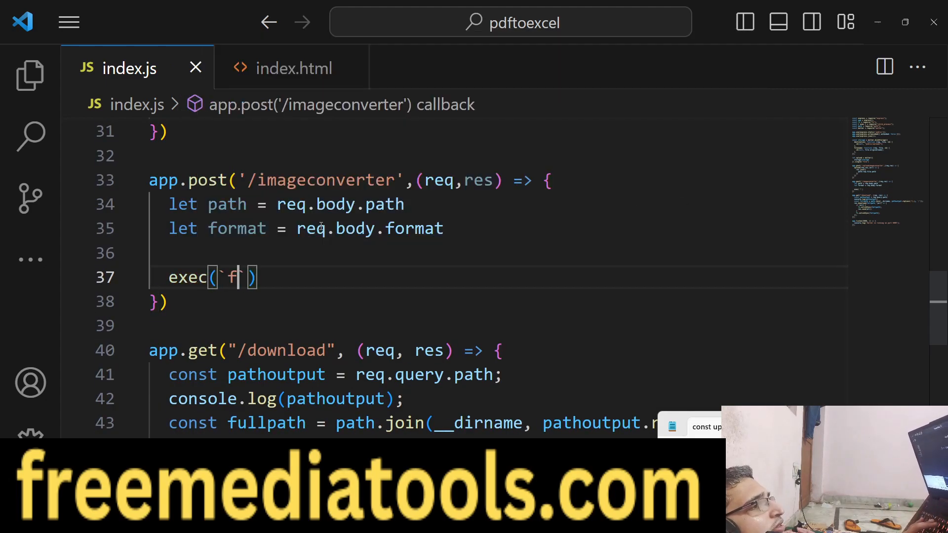
text(fmpeg -i ${pat)
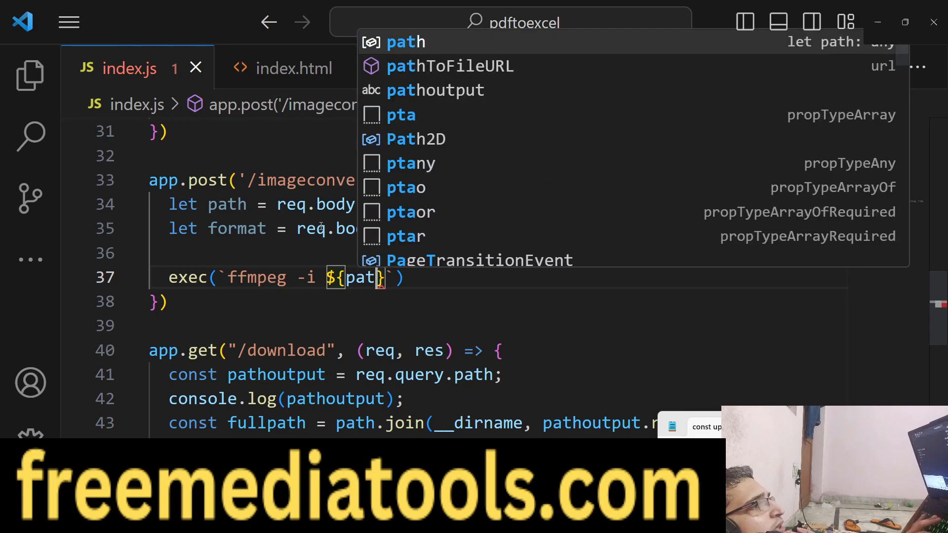
key(Tab)
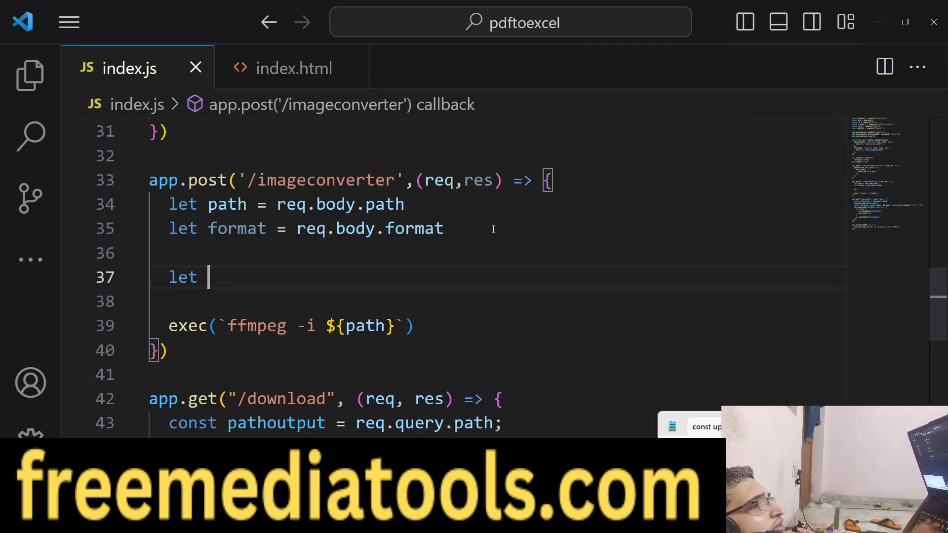
Step: Build let outputFile = Date.now() + "output." + format for the converted file name
text(outputFile)
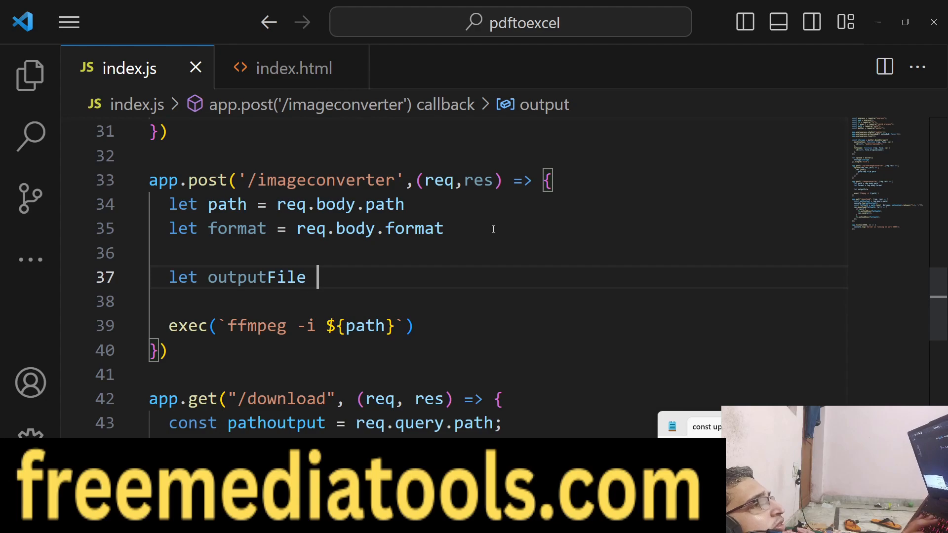
text(= Date.now)
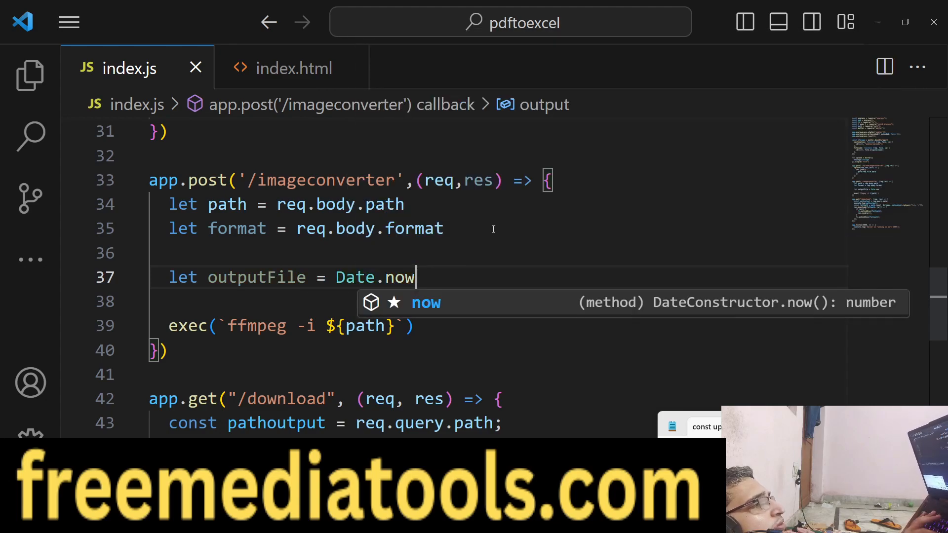
text(() + "o)
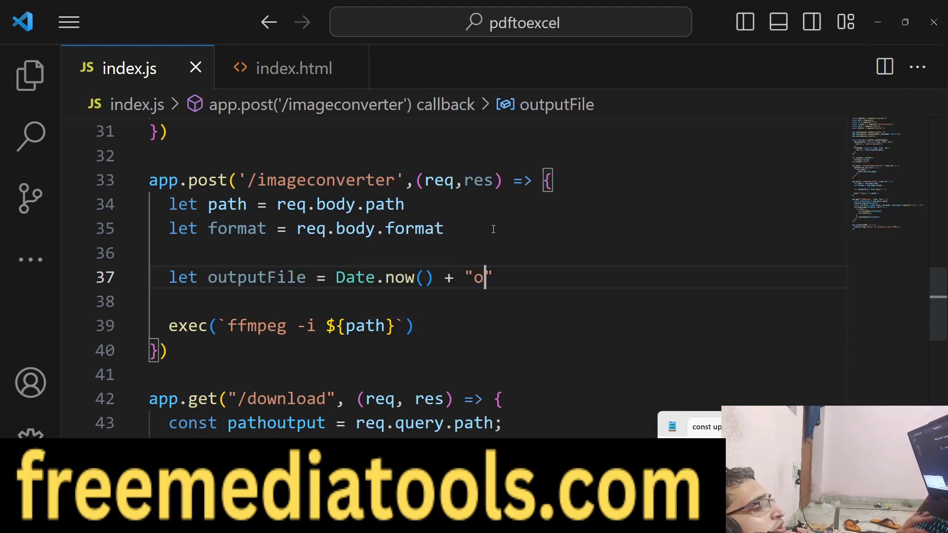
text(utput)
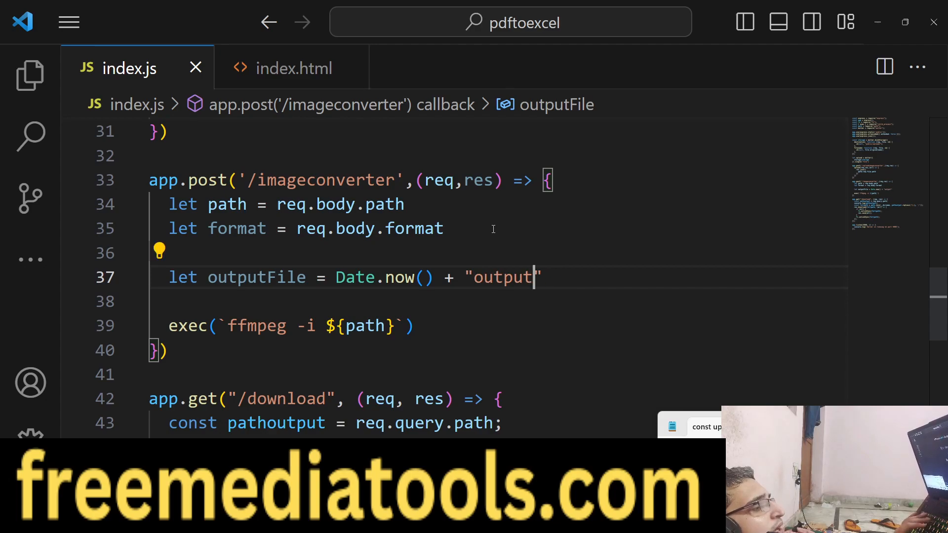
text(." +)
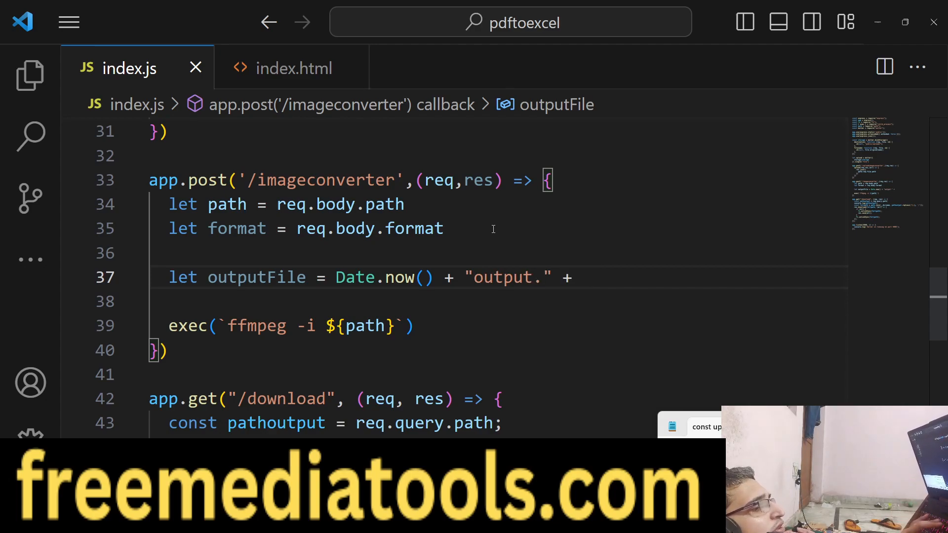
text(format)
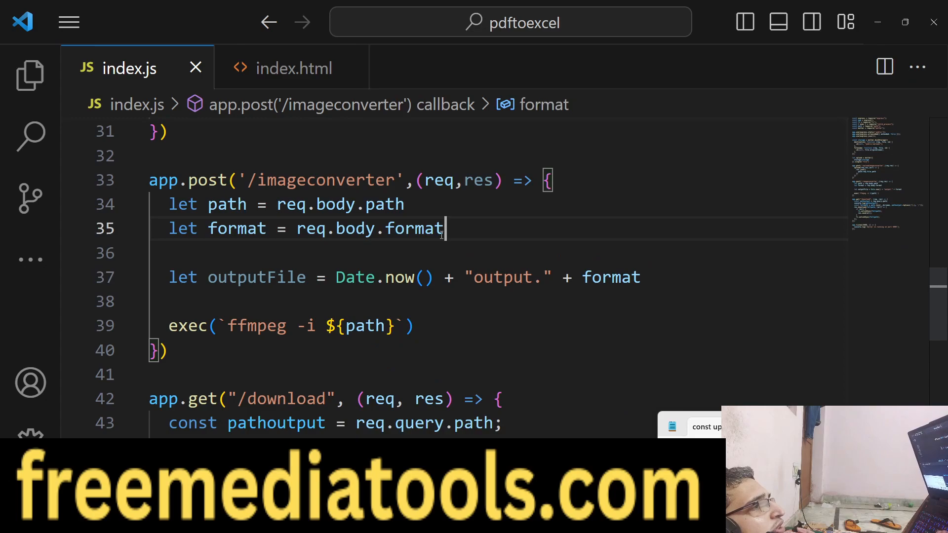
Step: Give exec an (err, stdout, stderr) callback responding res.json({ path: outputFile }), checking index.html's redirect
click(404, 326)
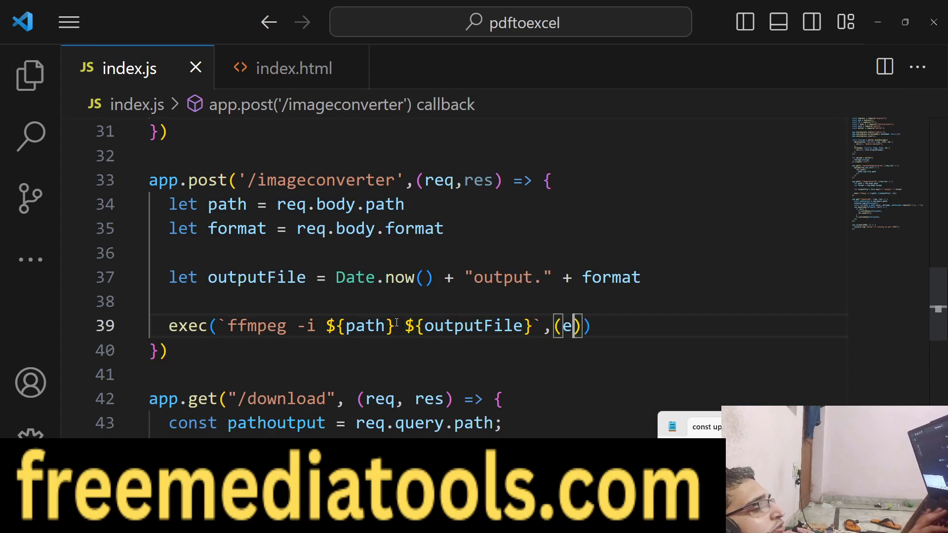
text(rr,s)
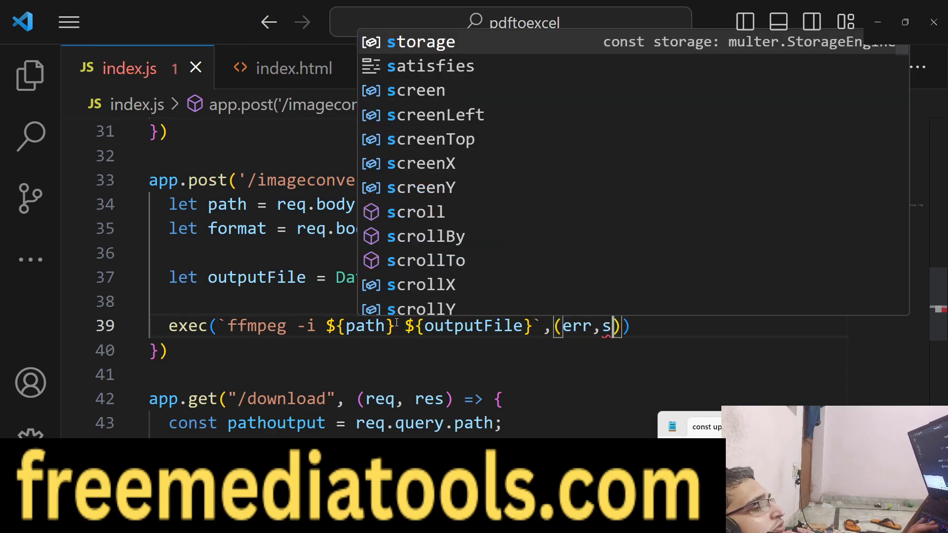
text(tdout,stderr)
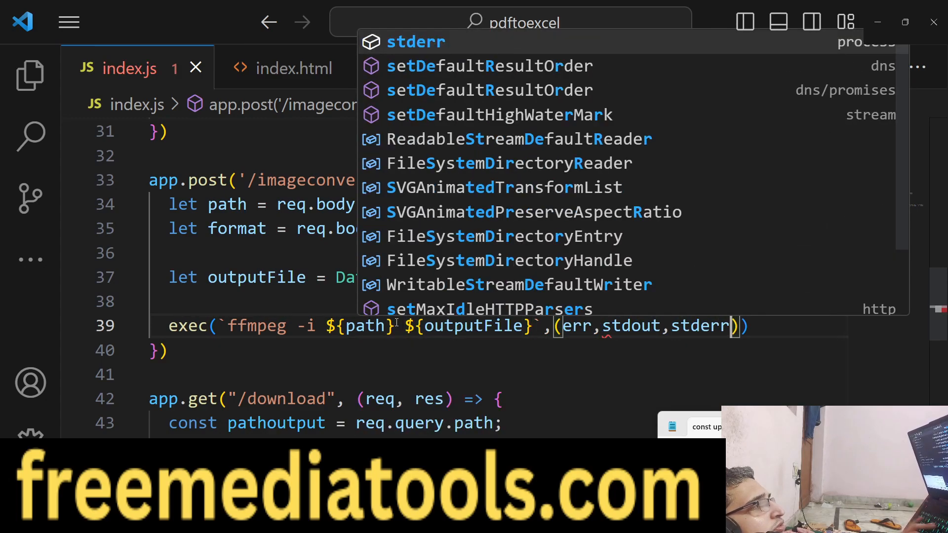
text(res)
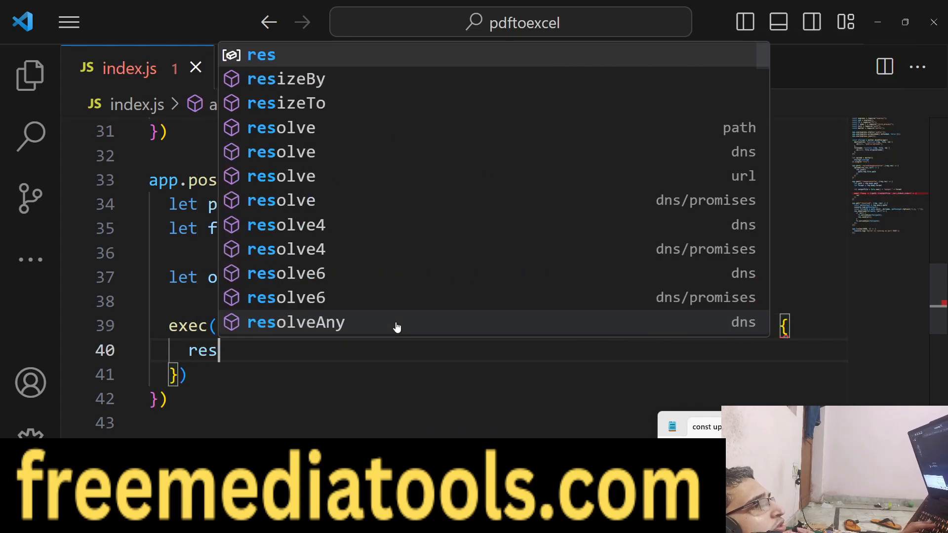
text(.)
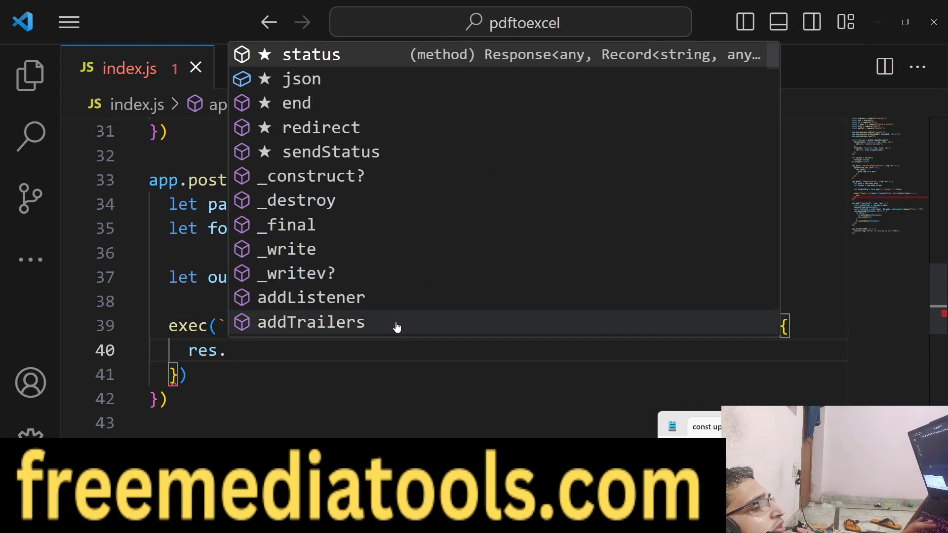
text(path:outputFile)
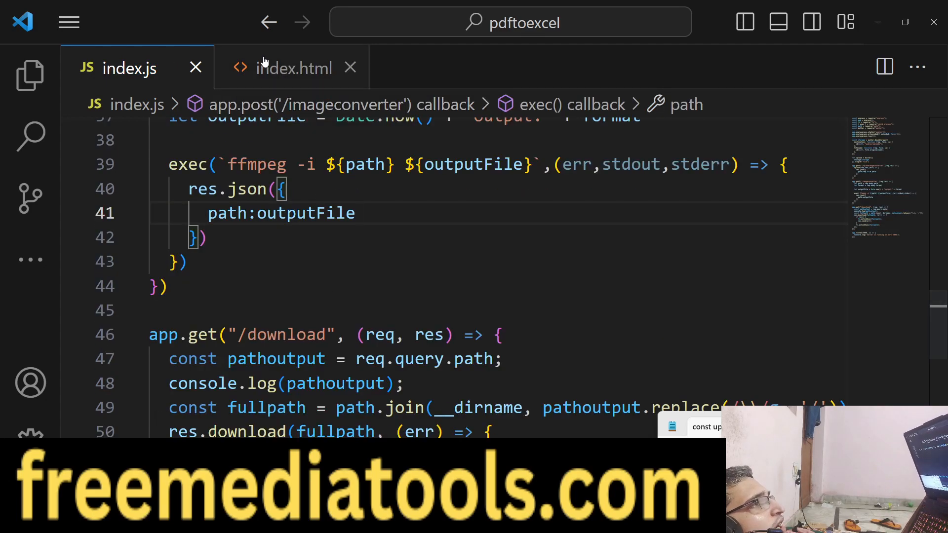
click(294, 68)
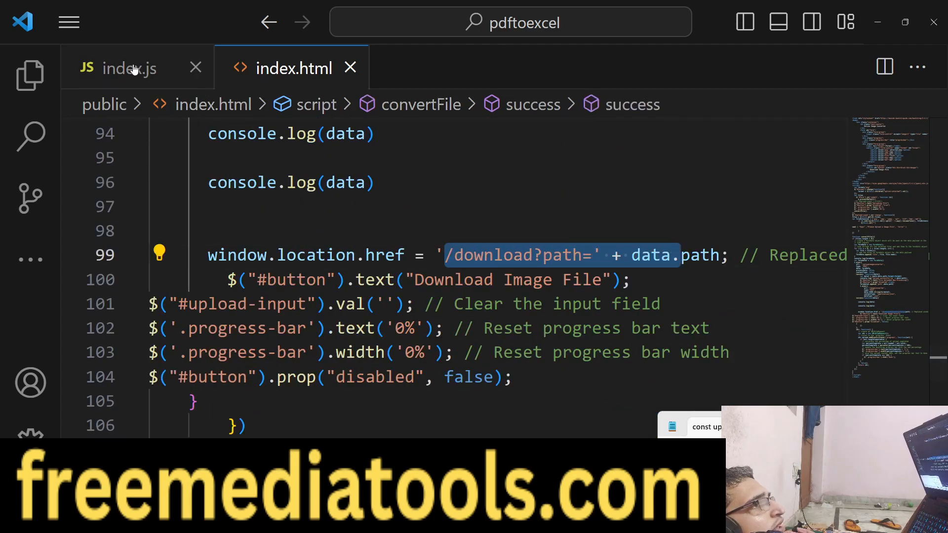
click(128, 69)
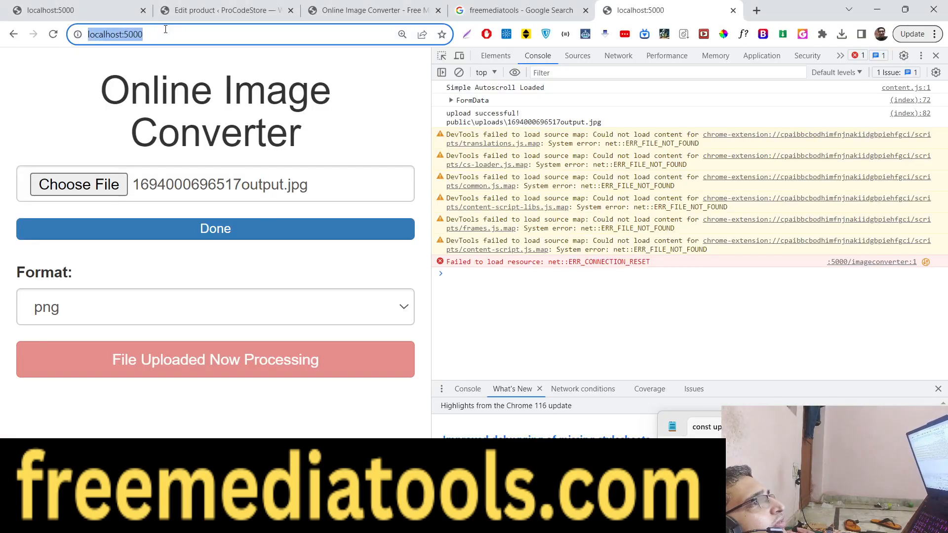
click(79, 185)
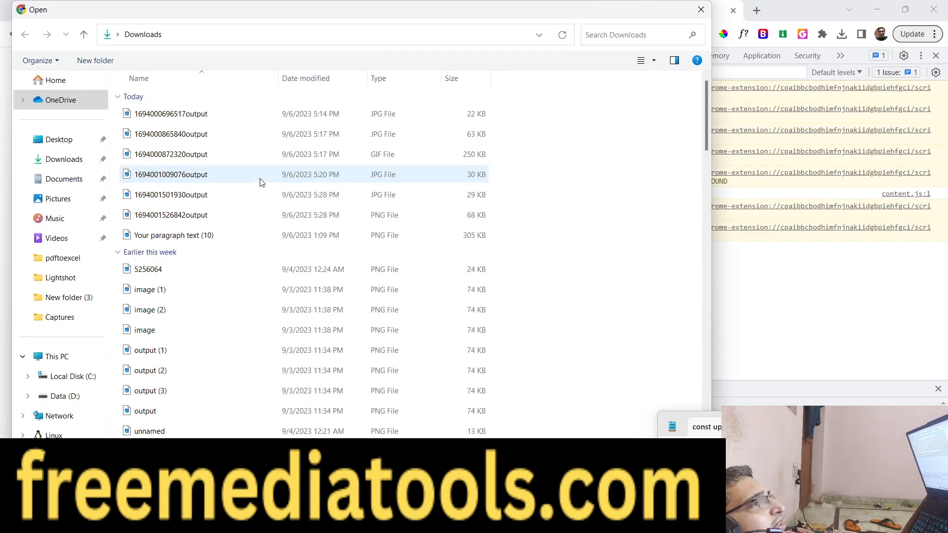
click(214, 306)
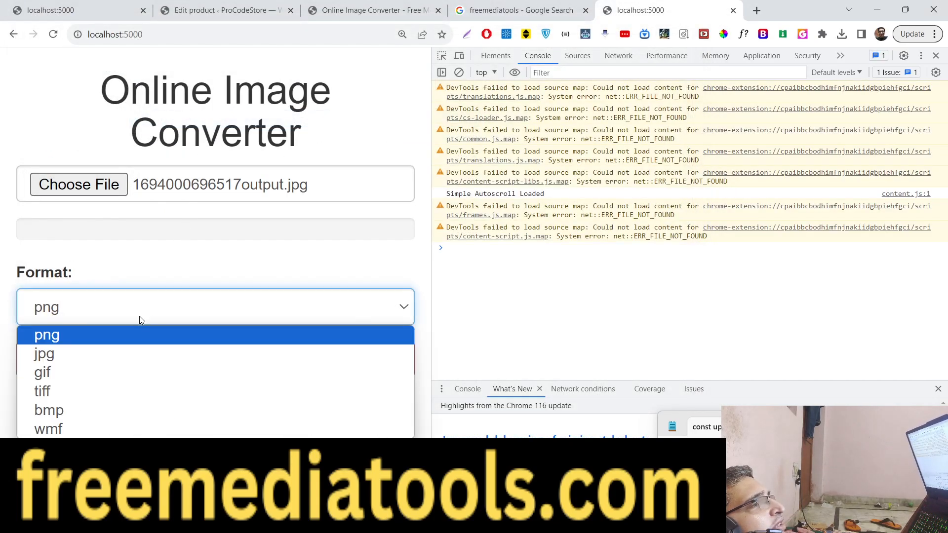
click(46, 335)
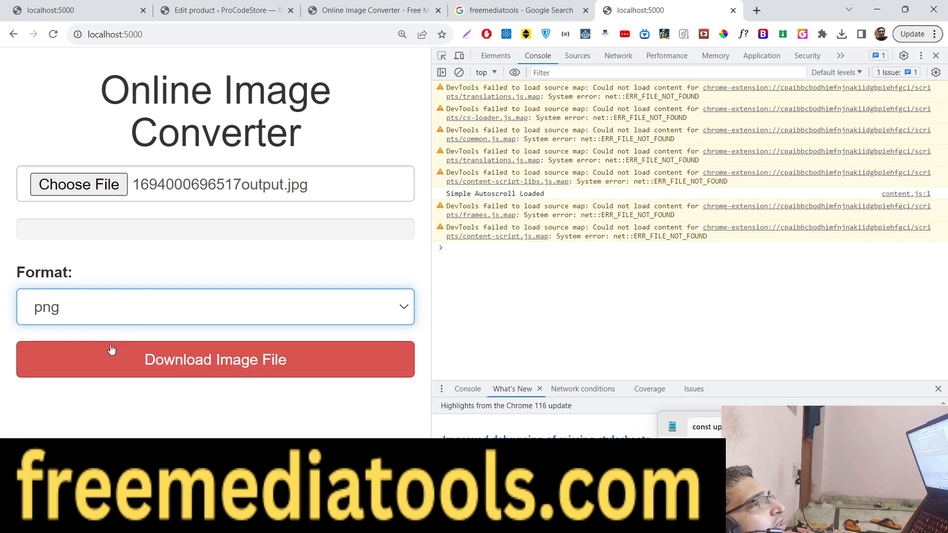
click(215, 360)
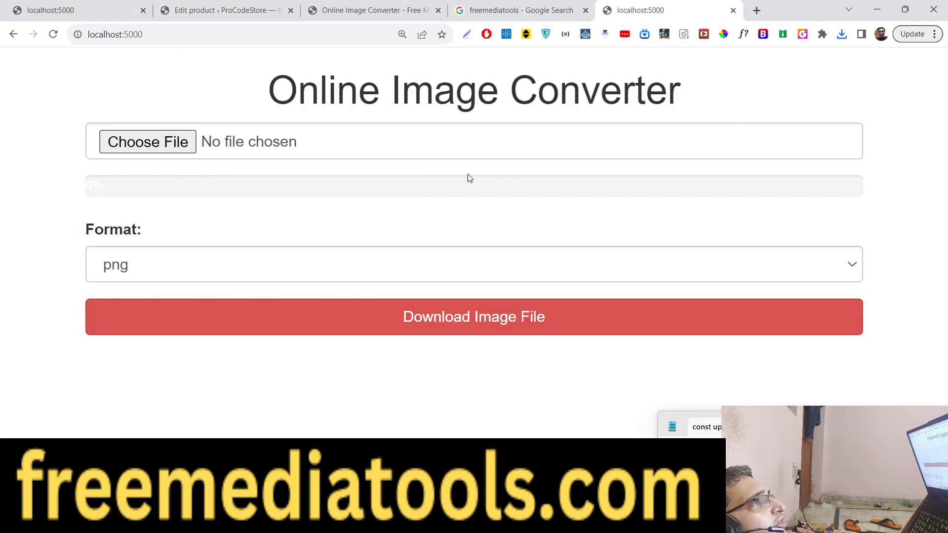
click(147, 141)
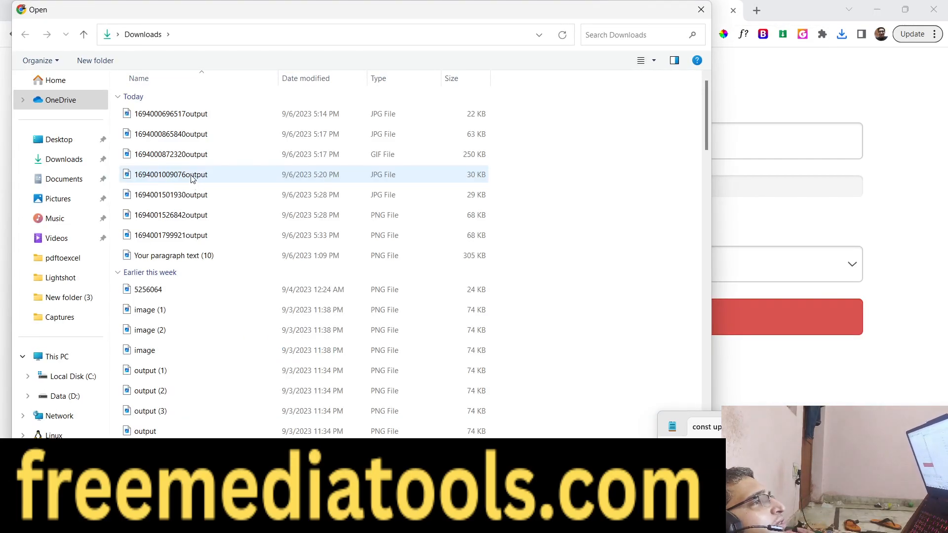
click(171, 154)
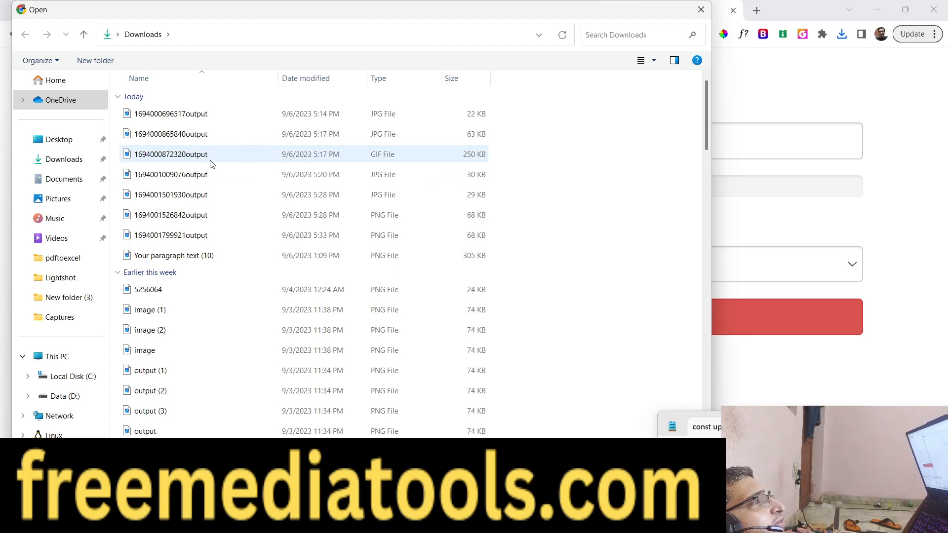
click(171, 174)
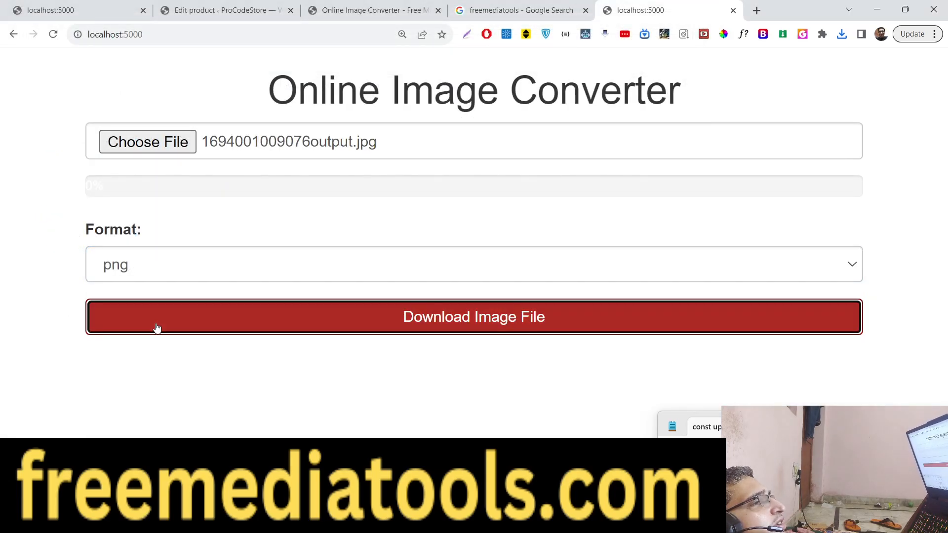
Step: View the newly converted png from the recent downloads list and close its preview
click(841, 33)
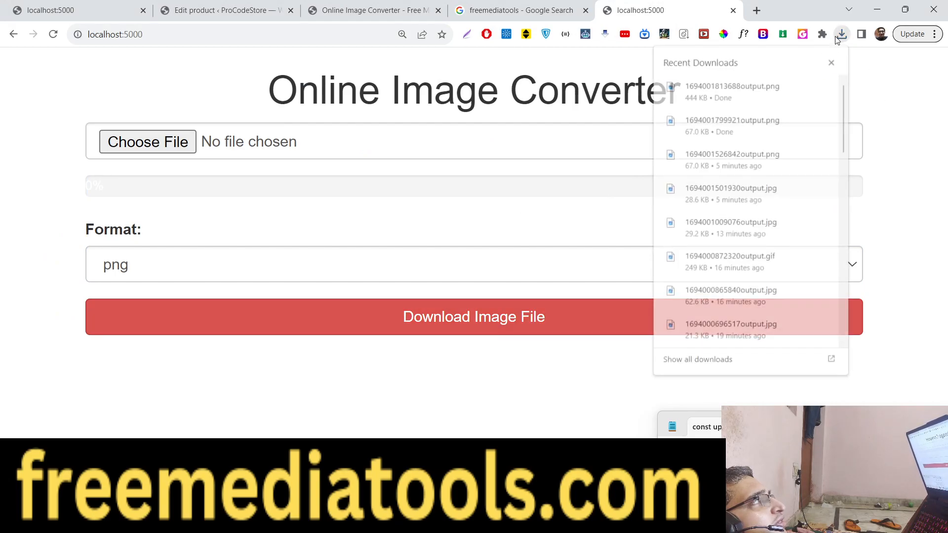
click(730, 86)
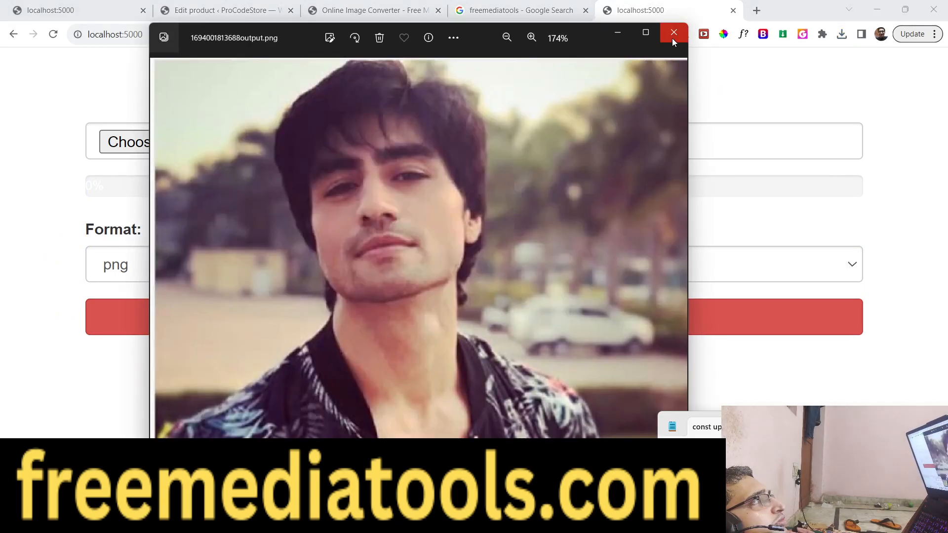
click(673, 33)
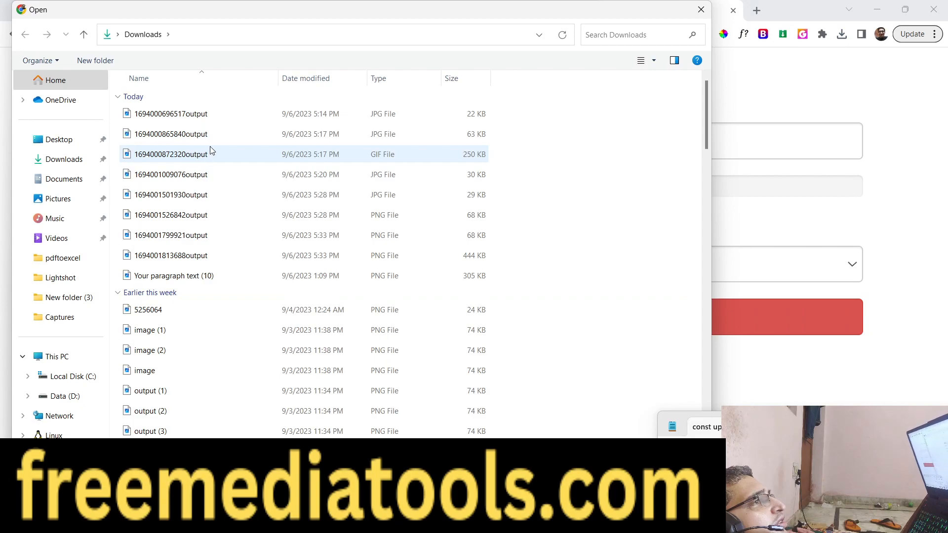
click(472, 264)
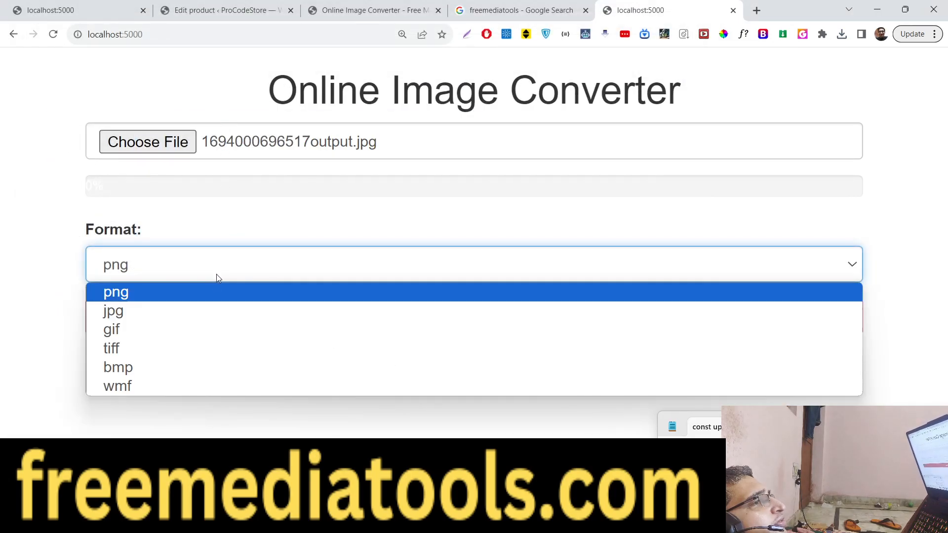
click(112, 348)
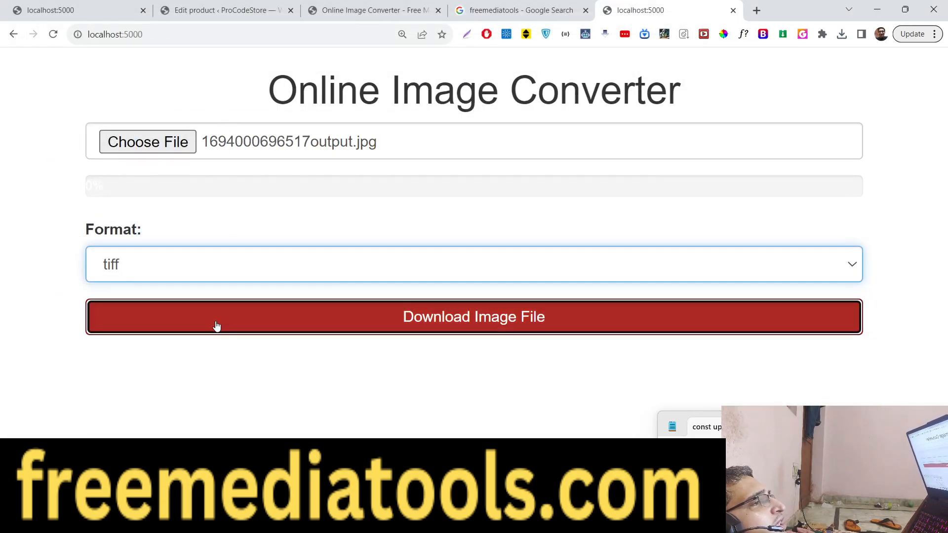
click(473, 317)
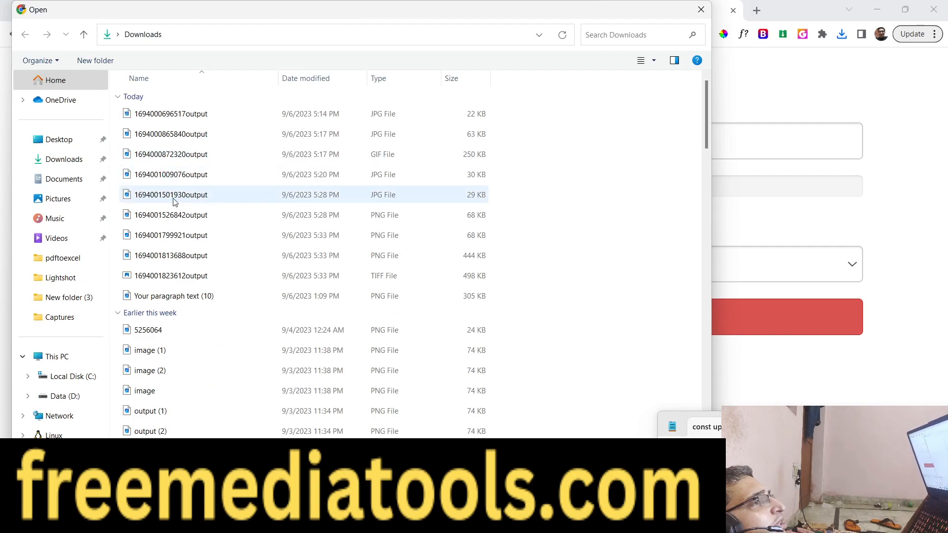
Step: Convert the same JPG to bmp and confirm the bmp landed in Downloads
click(472, 265)
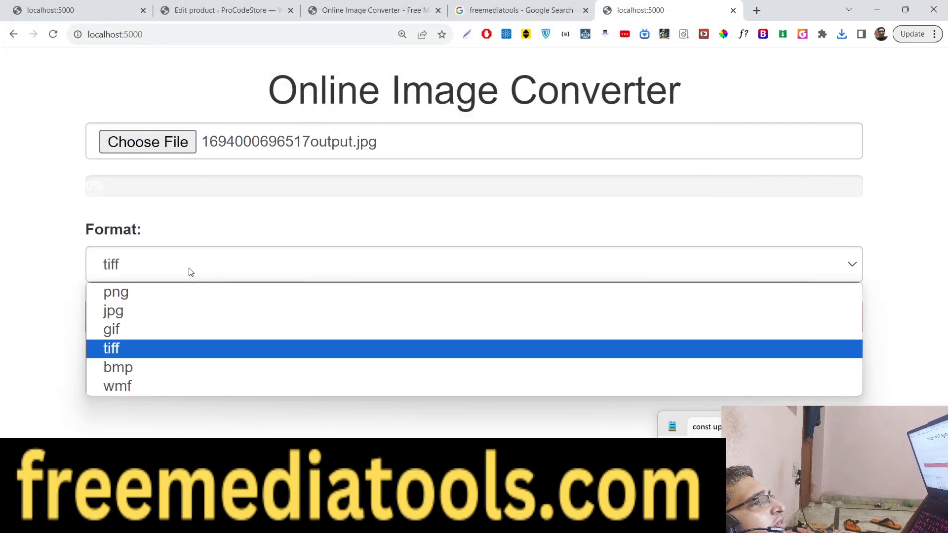
click(117, 367)
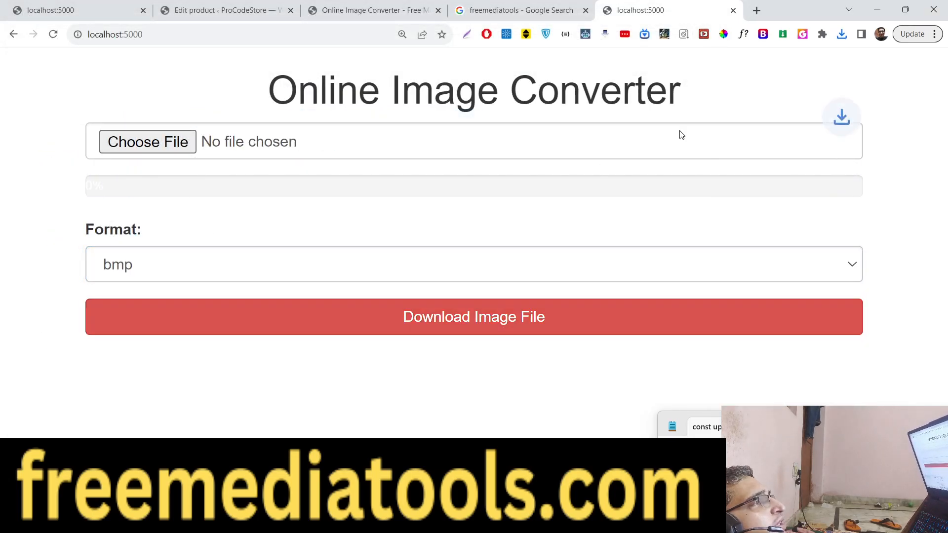
click(841, 34)
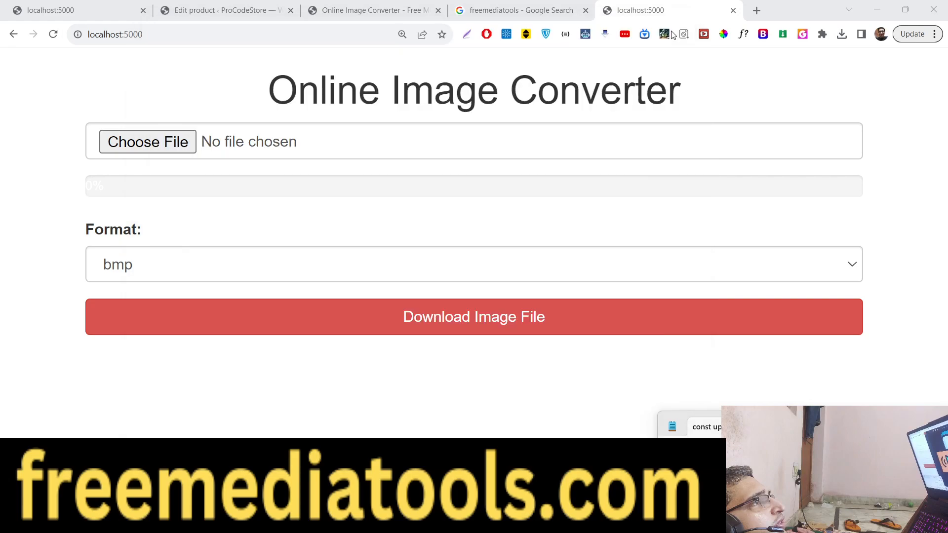
click(147, 141)
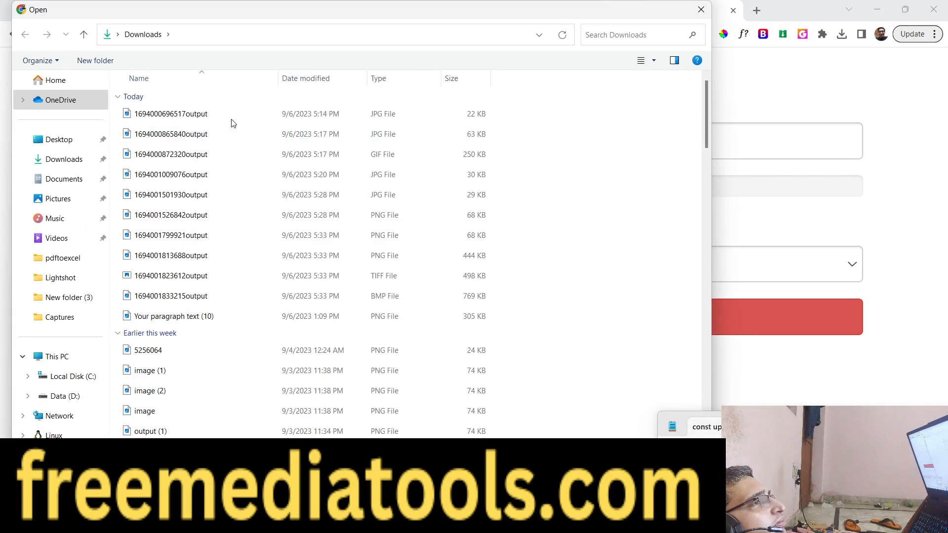
click(473, 264)
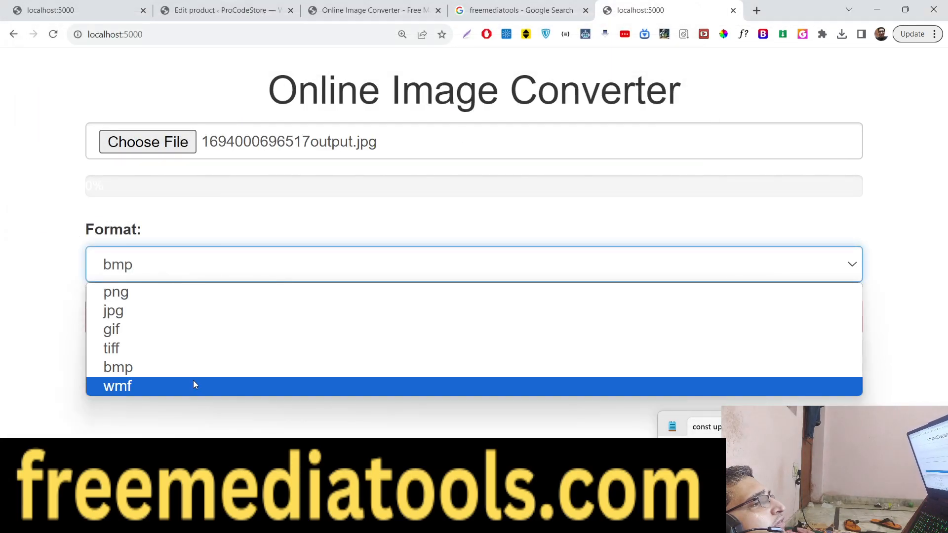
click(117, 387)
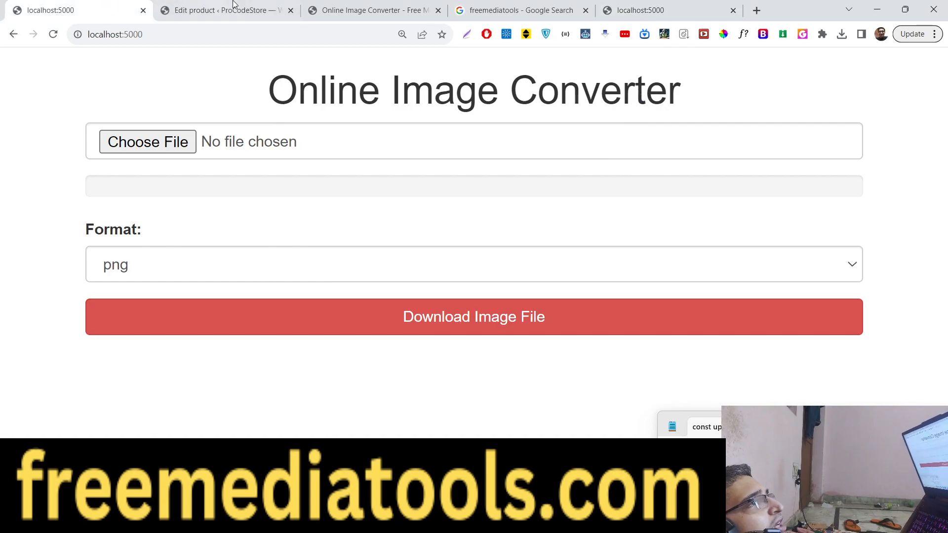
click(374, 10)
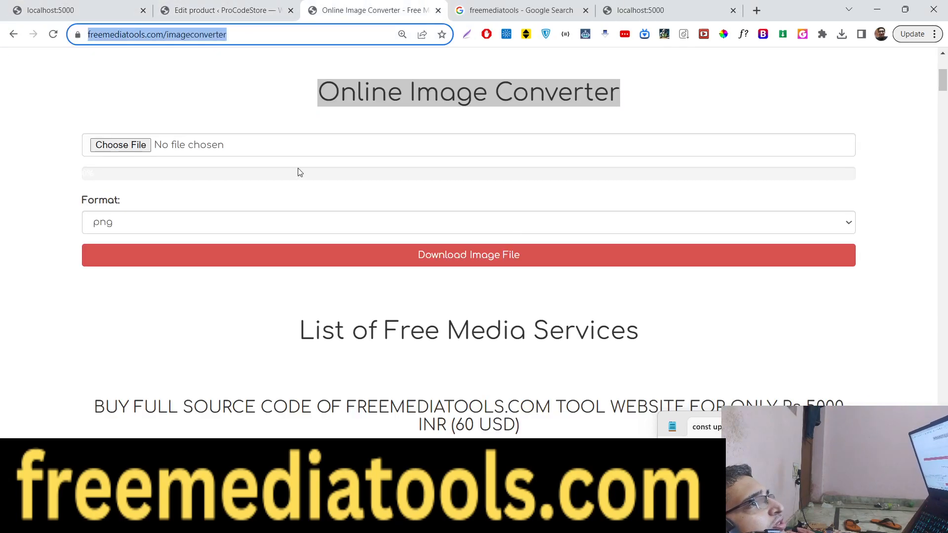